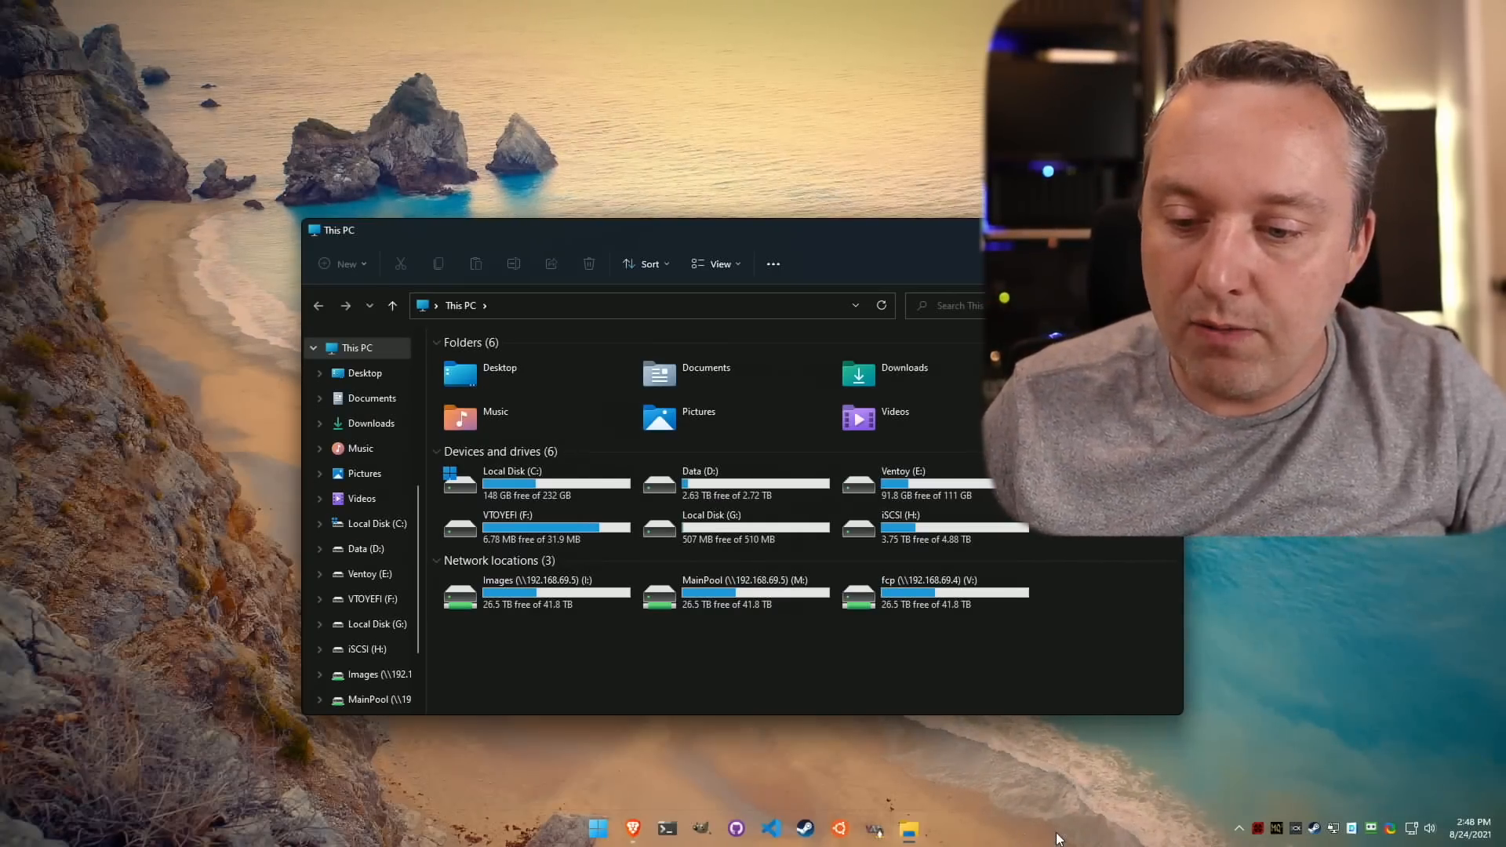
# Step: Read through the 7+ Taskbar Tweaker Windows 11 post, then close Brave
pyautogui.rightClick(1056, 834)
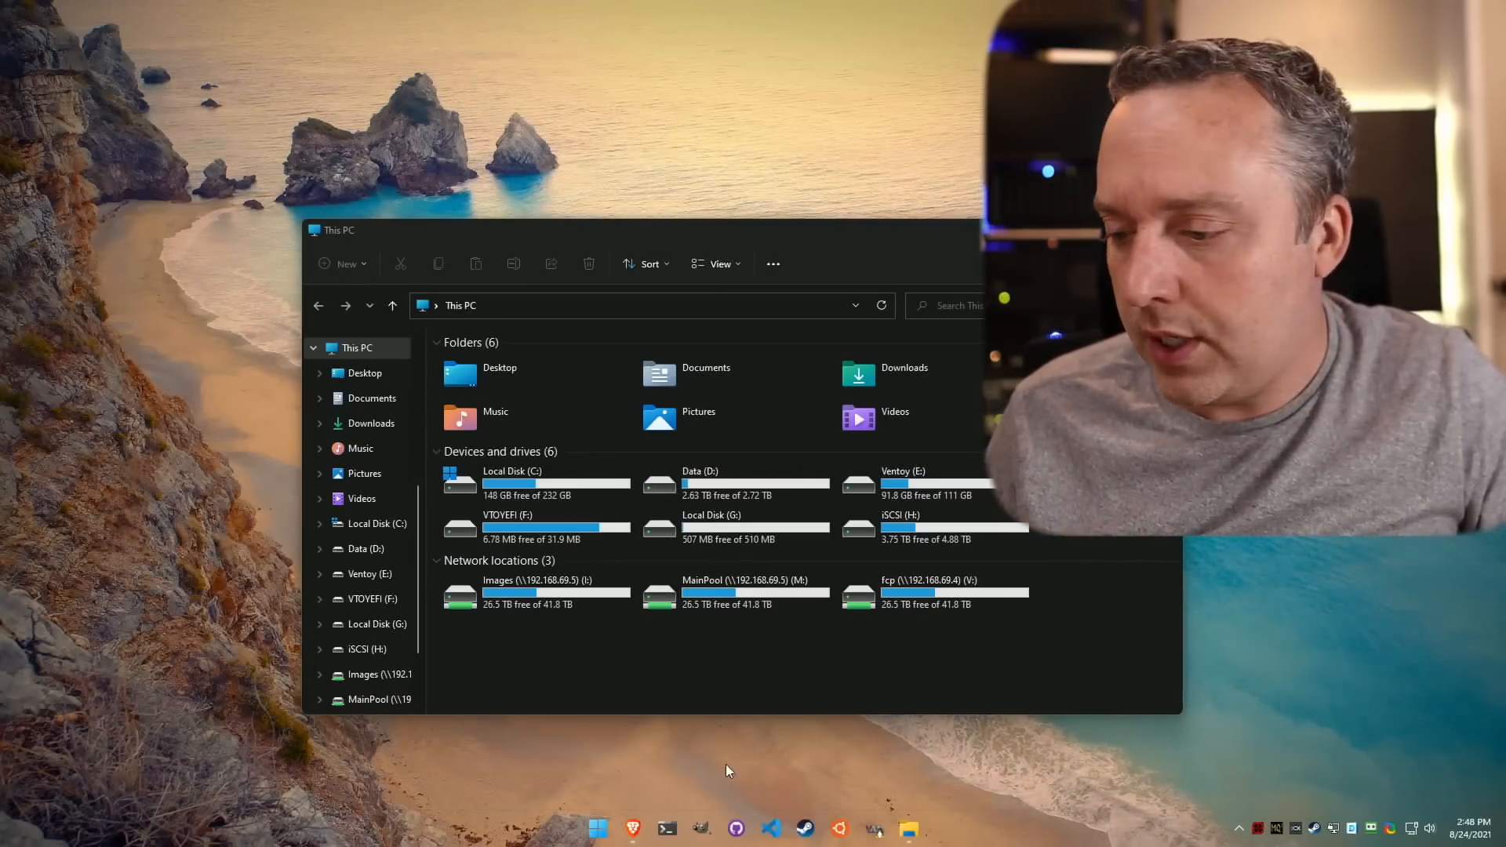
pyautogui.moveTo(727, 771)
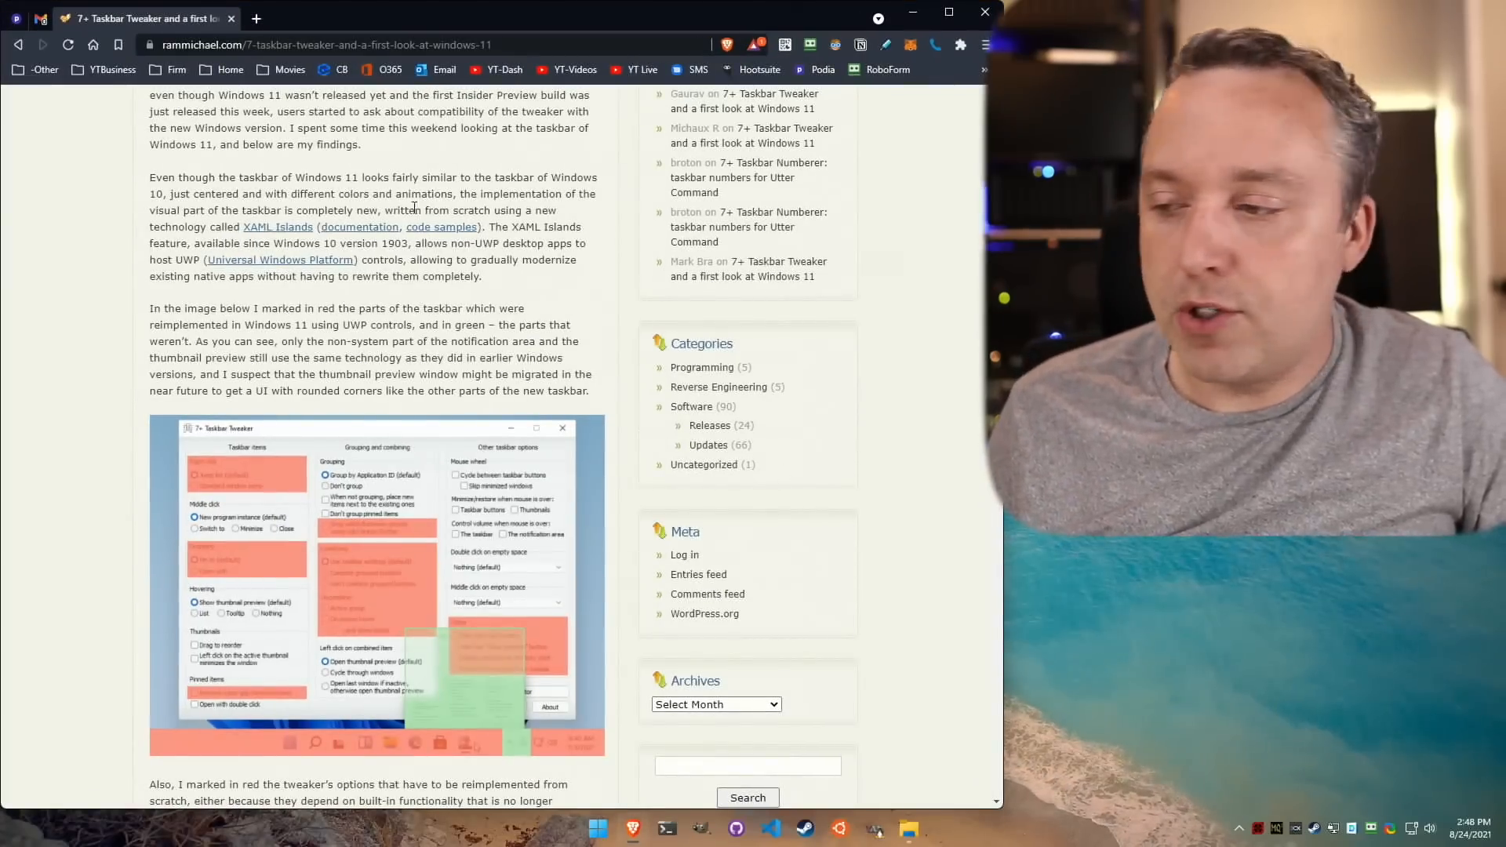
pyautogui.moveTo(272, 651)
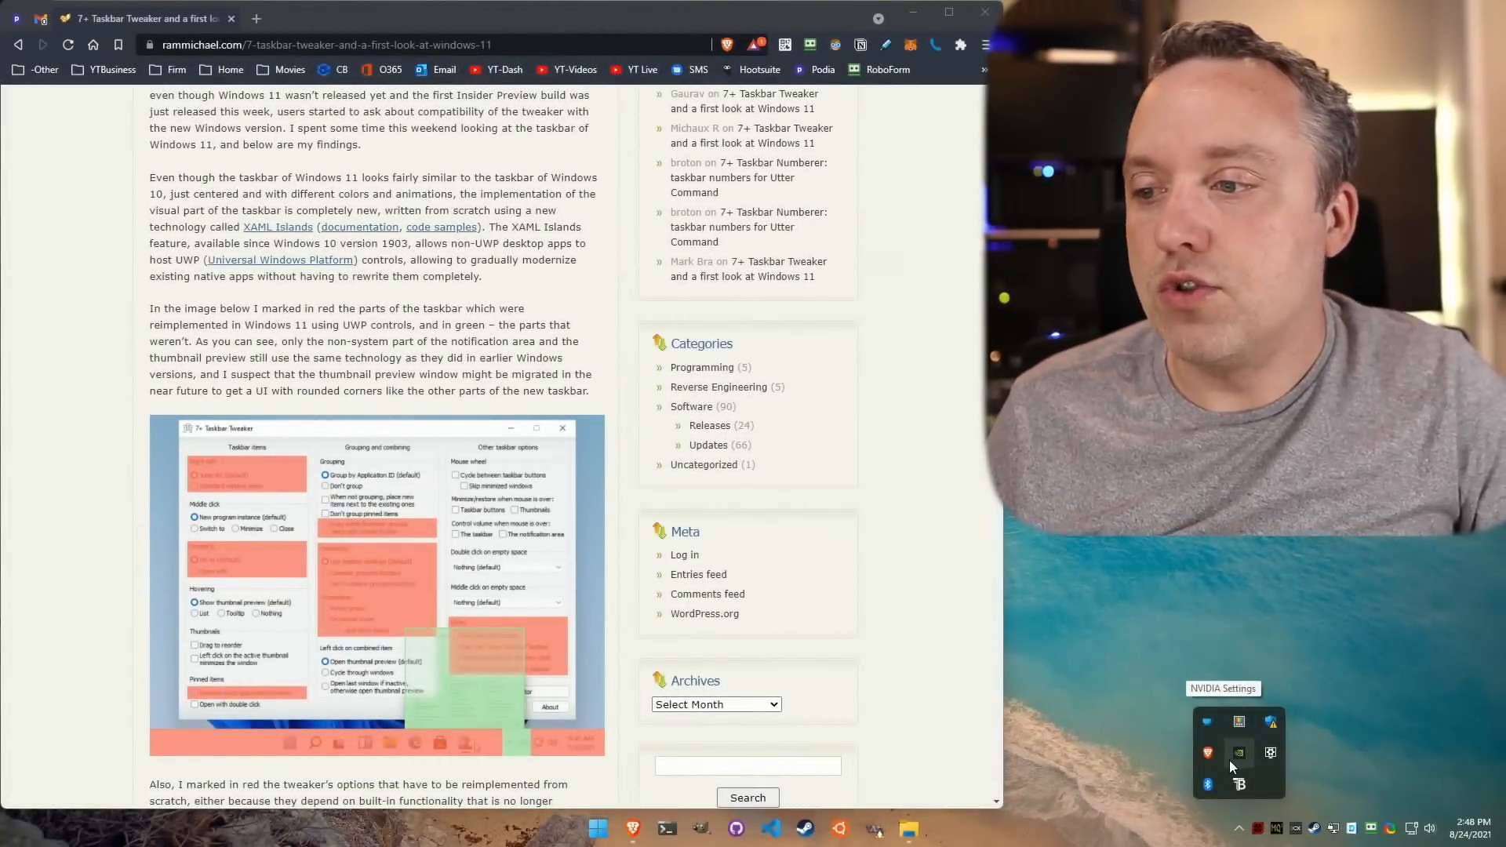
pyautogui.moveTo(129, 347)
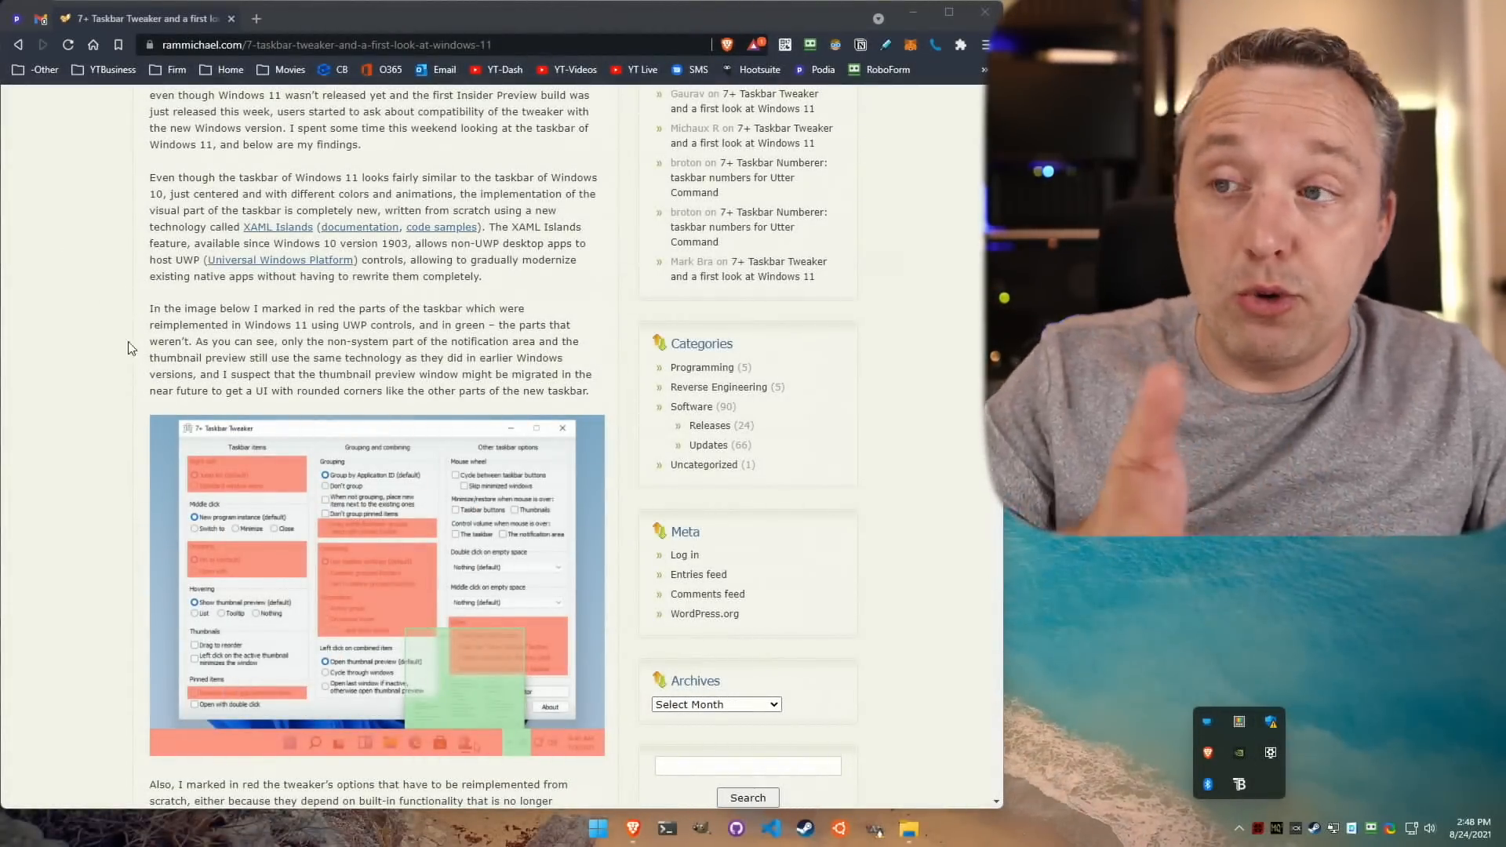
pyautogui.scroll(3)
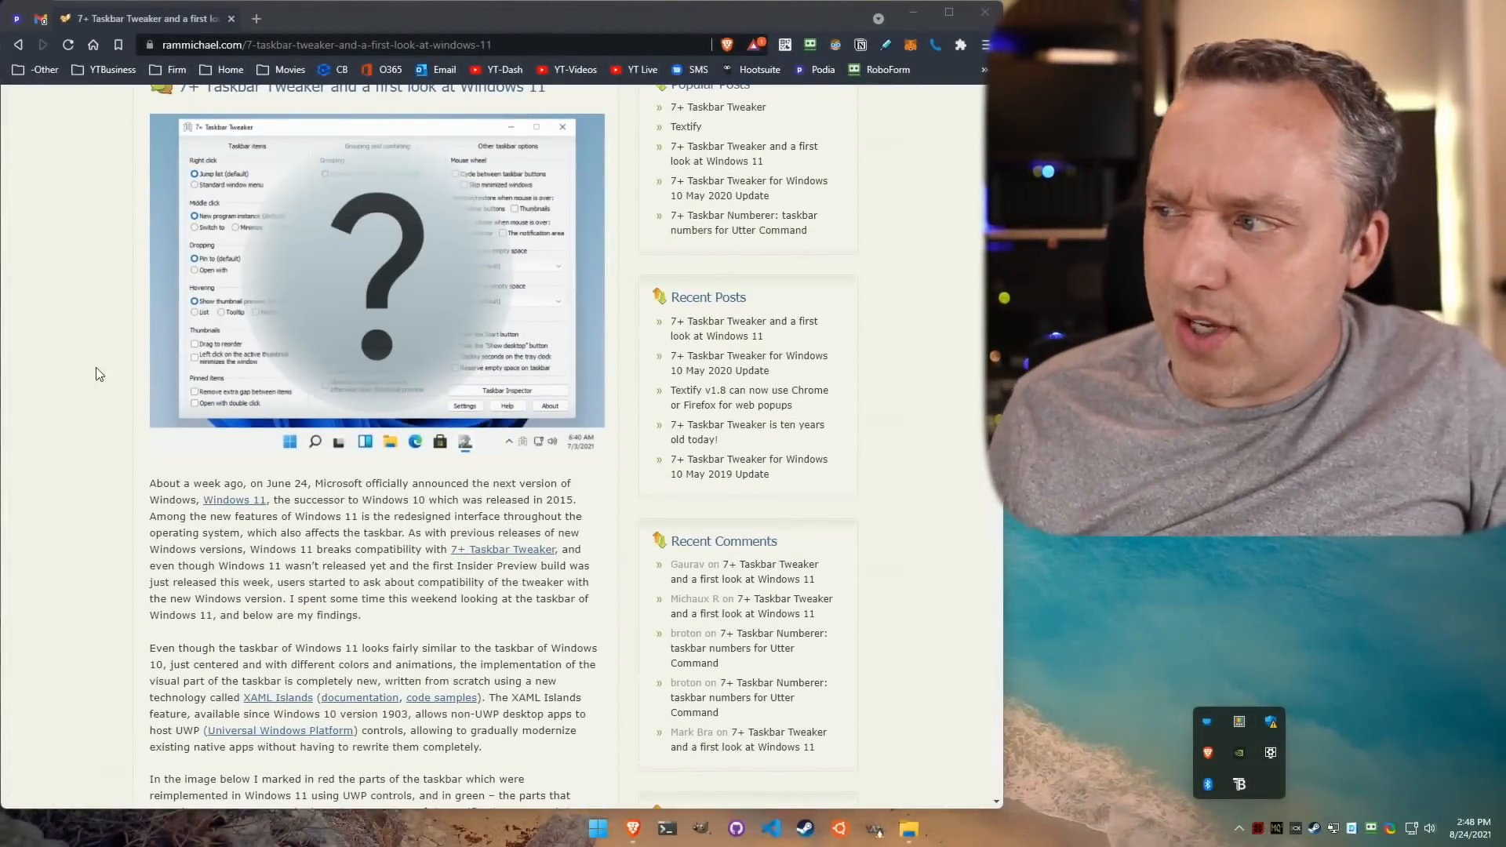
pyautogui.scroll(-3)
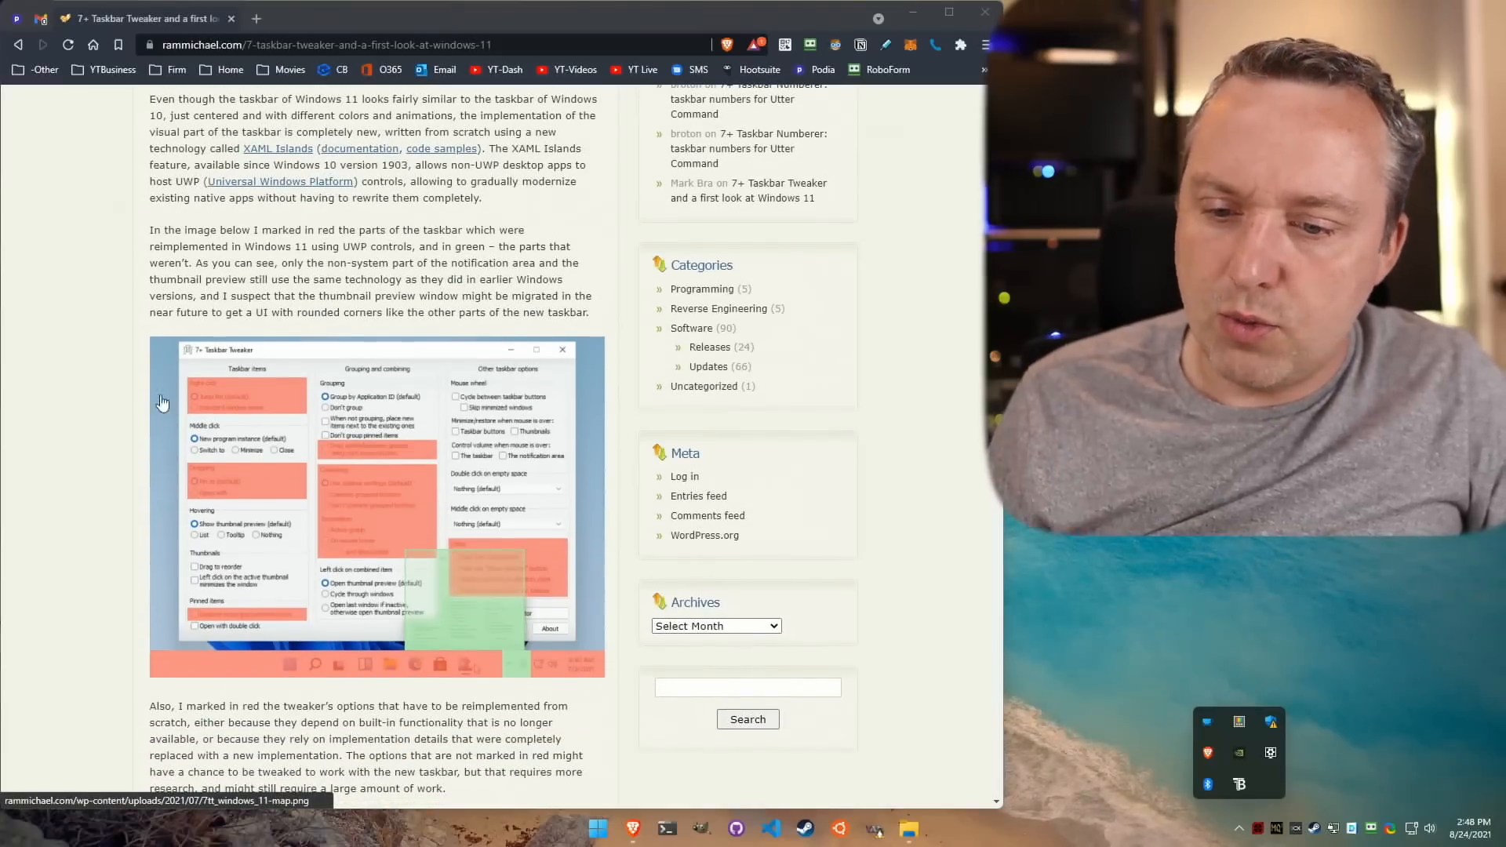
pyautogui.moveTo(204, 366)
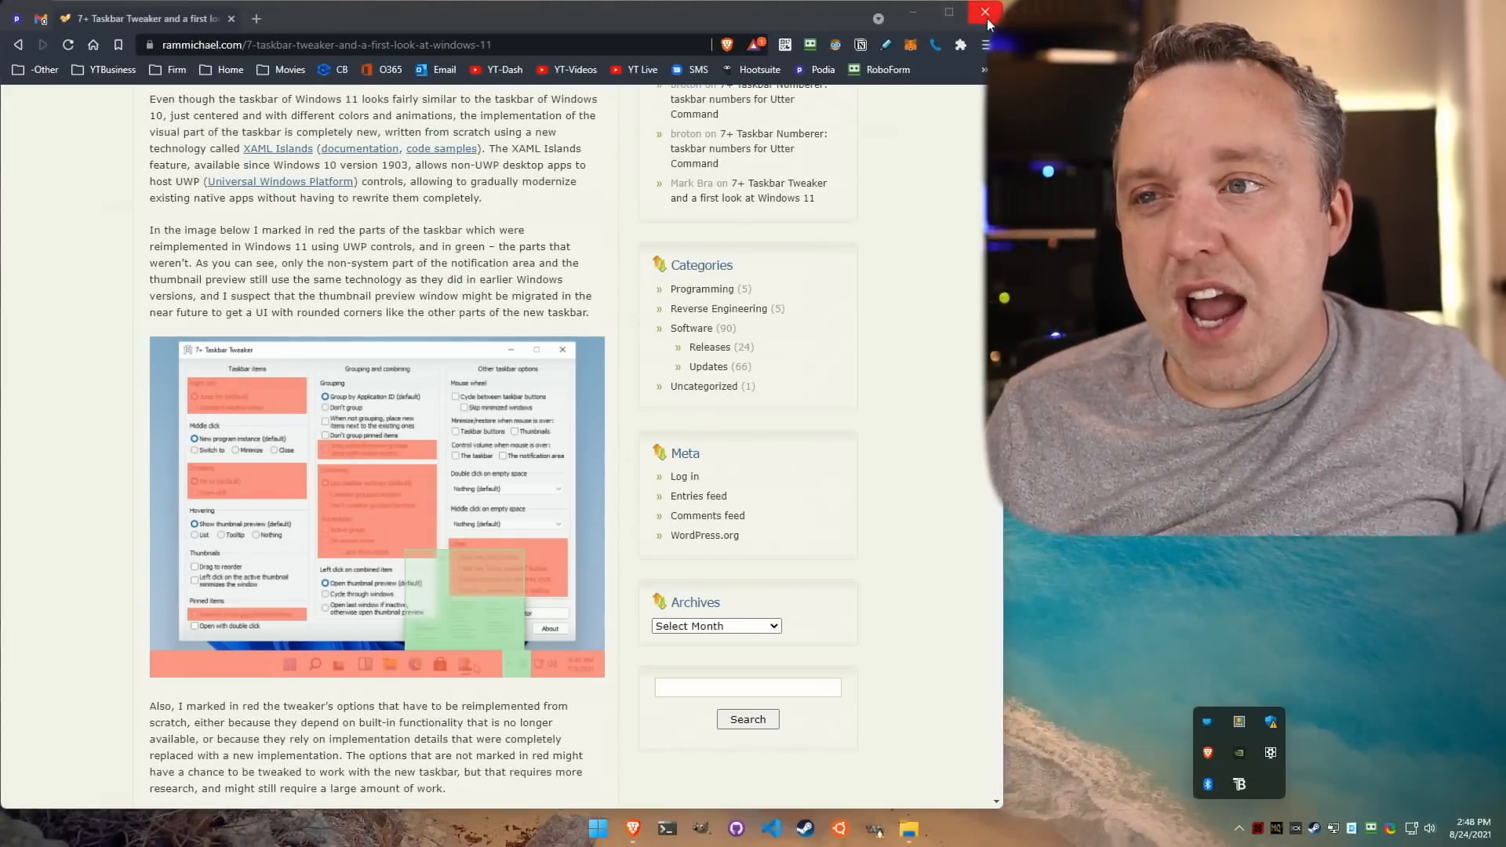
pyautogui.click(985, 12)
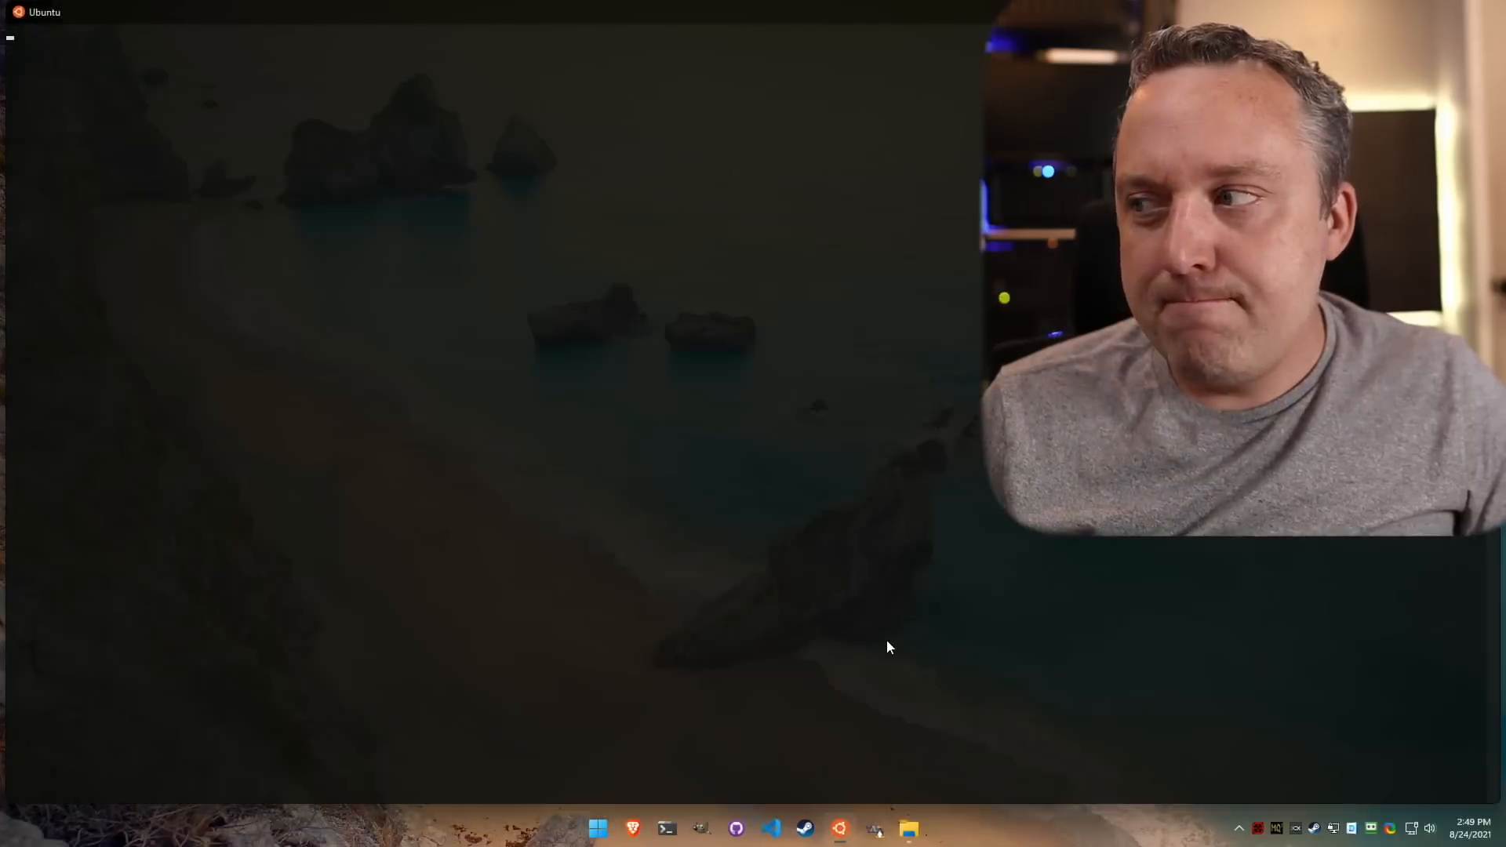
pyautogui.moveTo(205, 163)
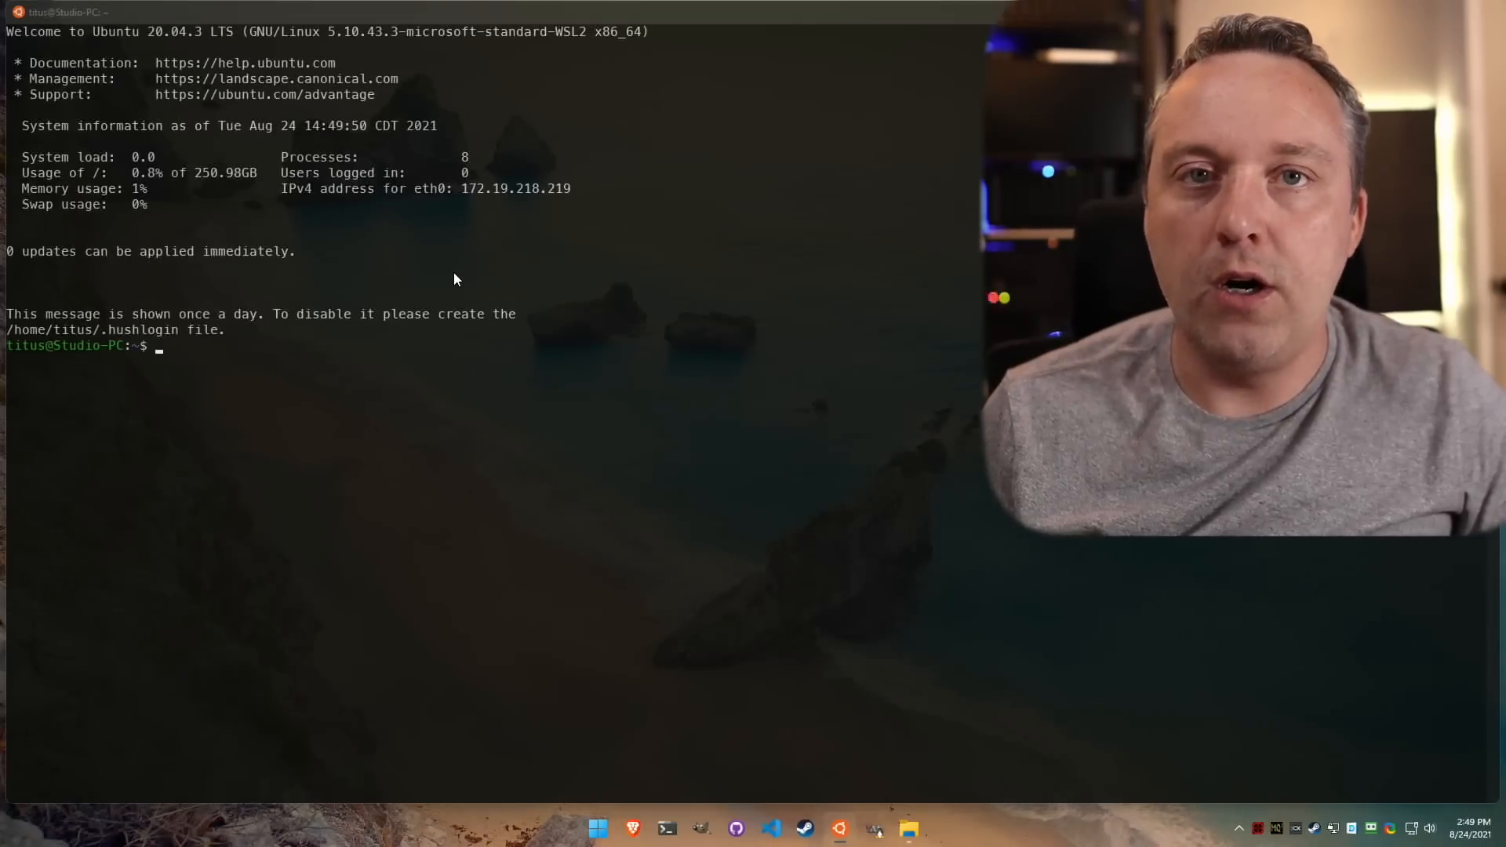
pyautogui.moveTo(817, 401)
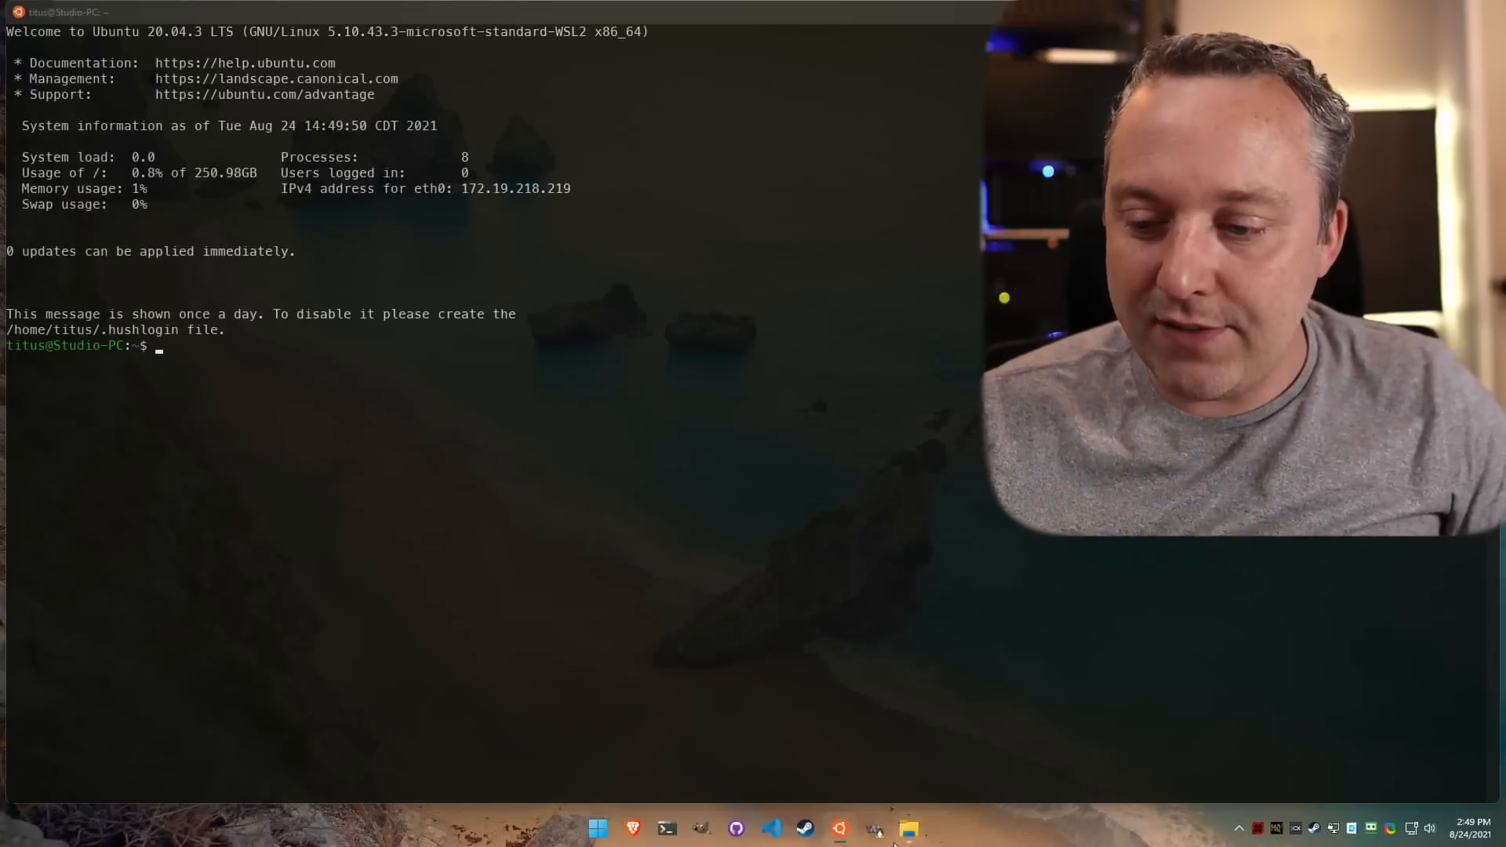
pyautogui.moveTo(754, 499)
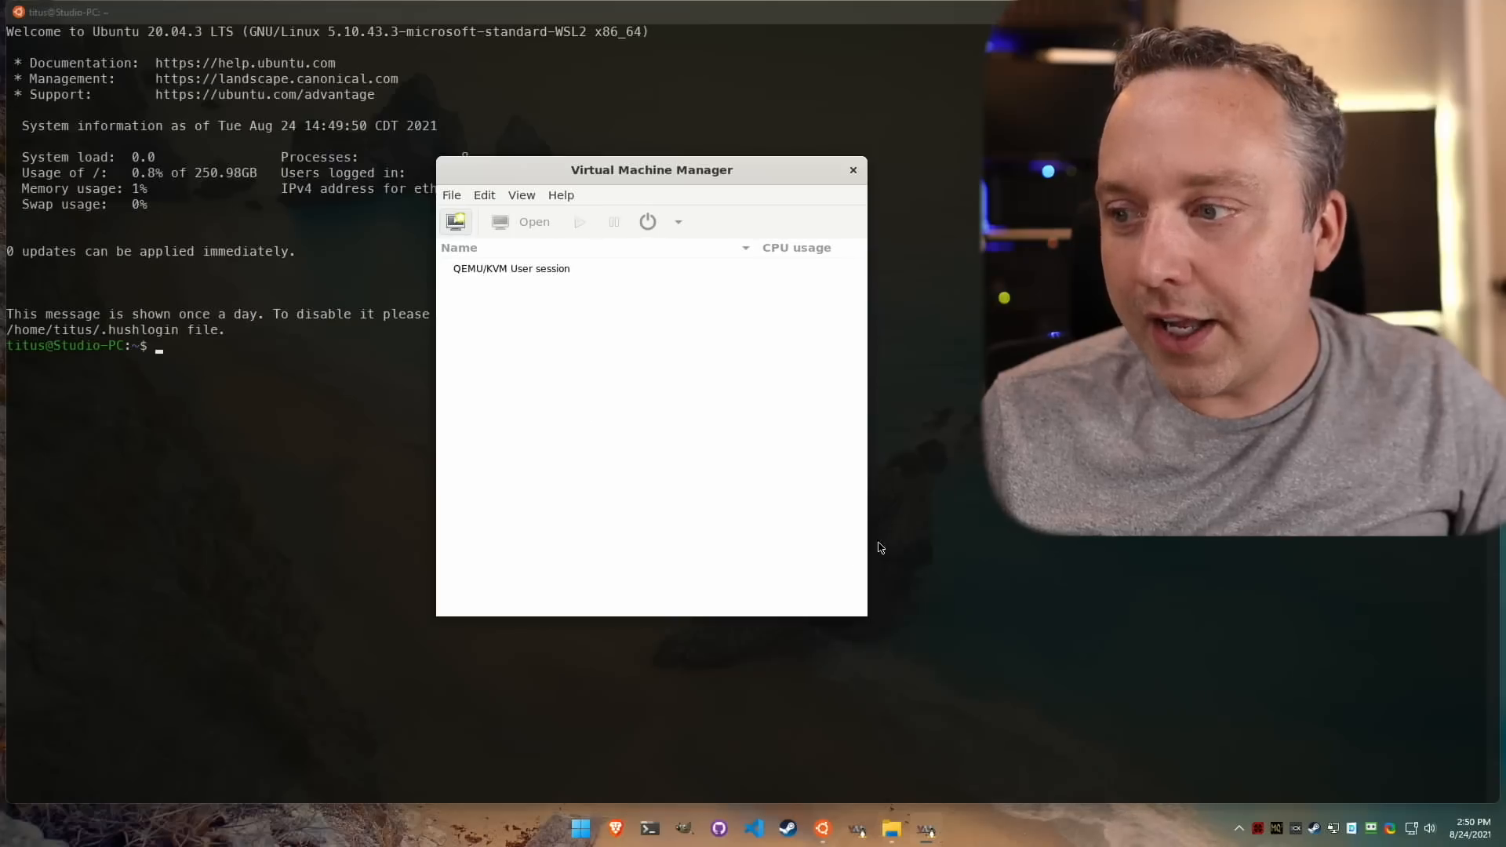
# Step: Start and cancel the New VM wizard, then close Virtual Machine Manager
pyautogui.click(455, 221)
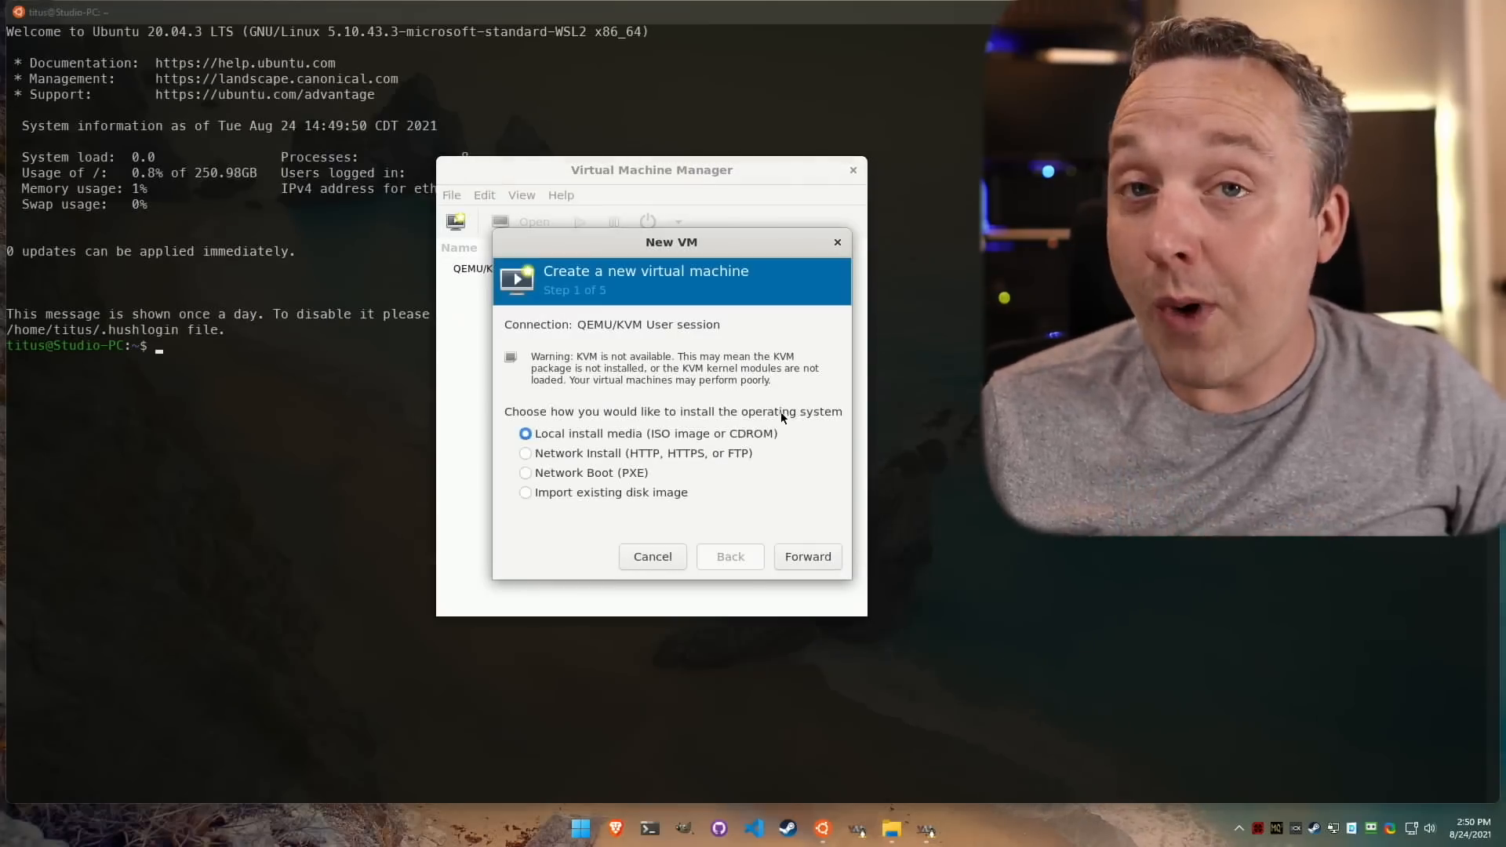
pyautogui.moveTo(763, 360)
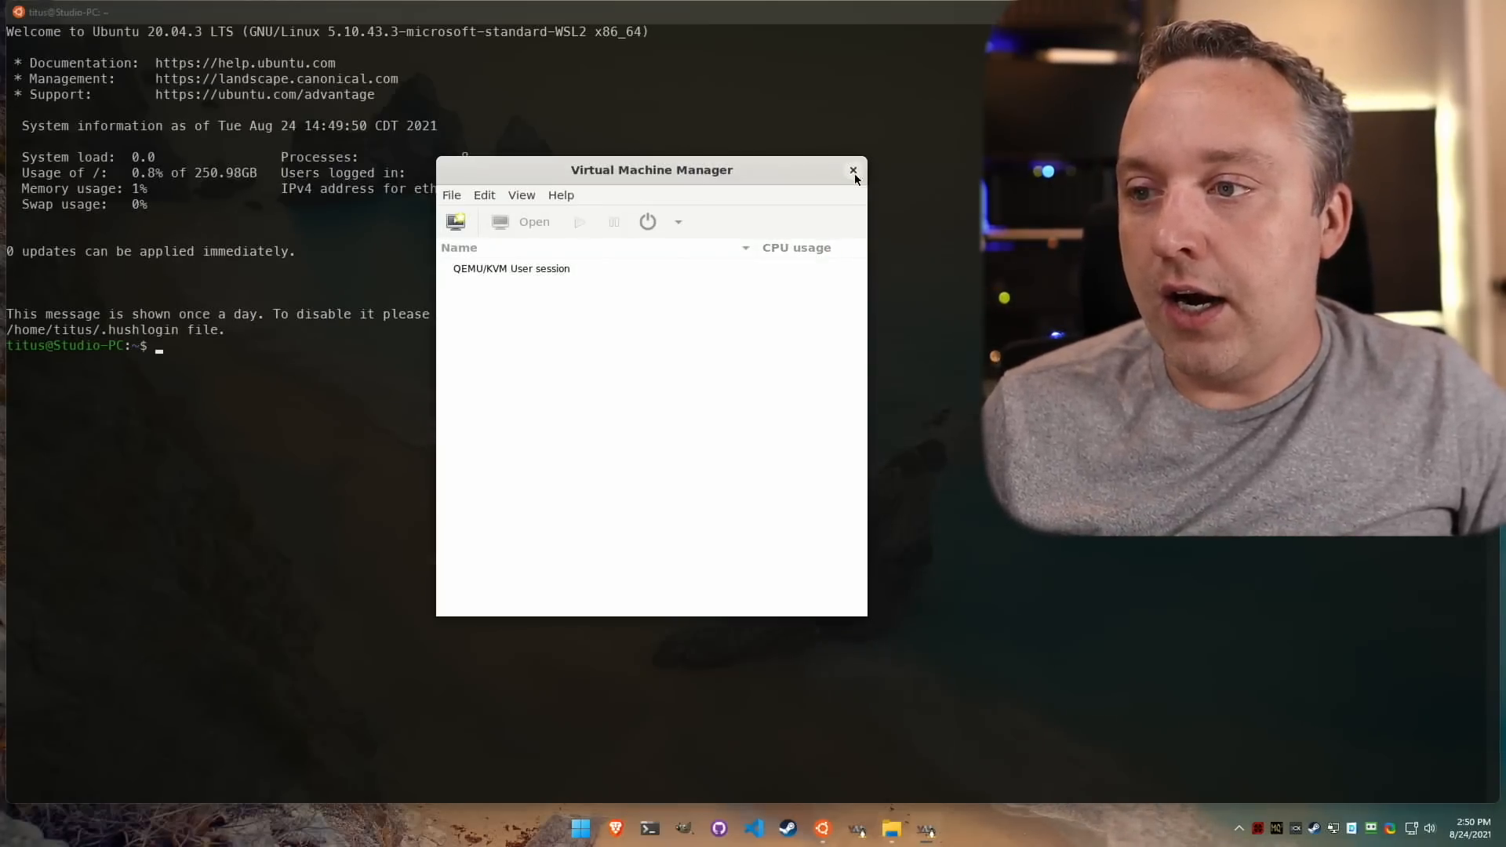
pyautogui.click(852, 170)
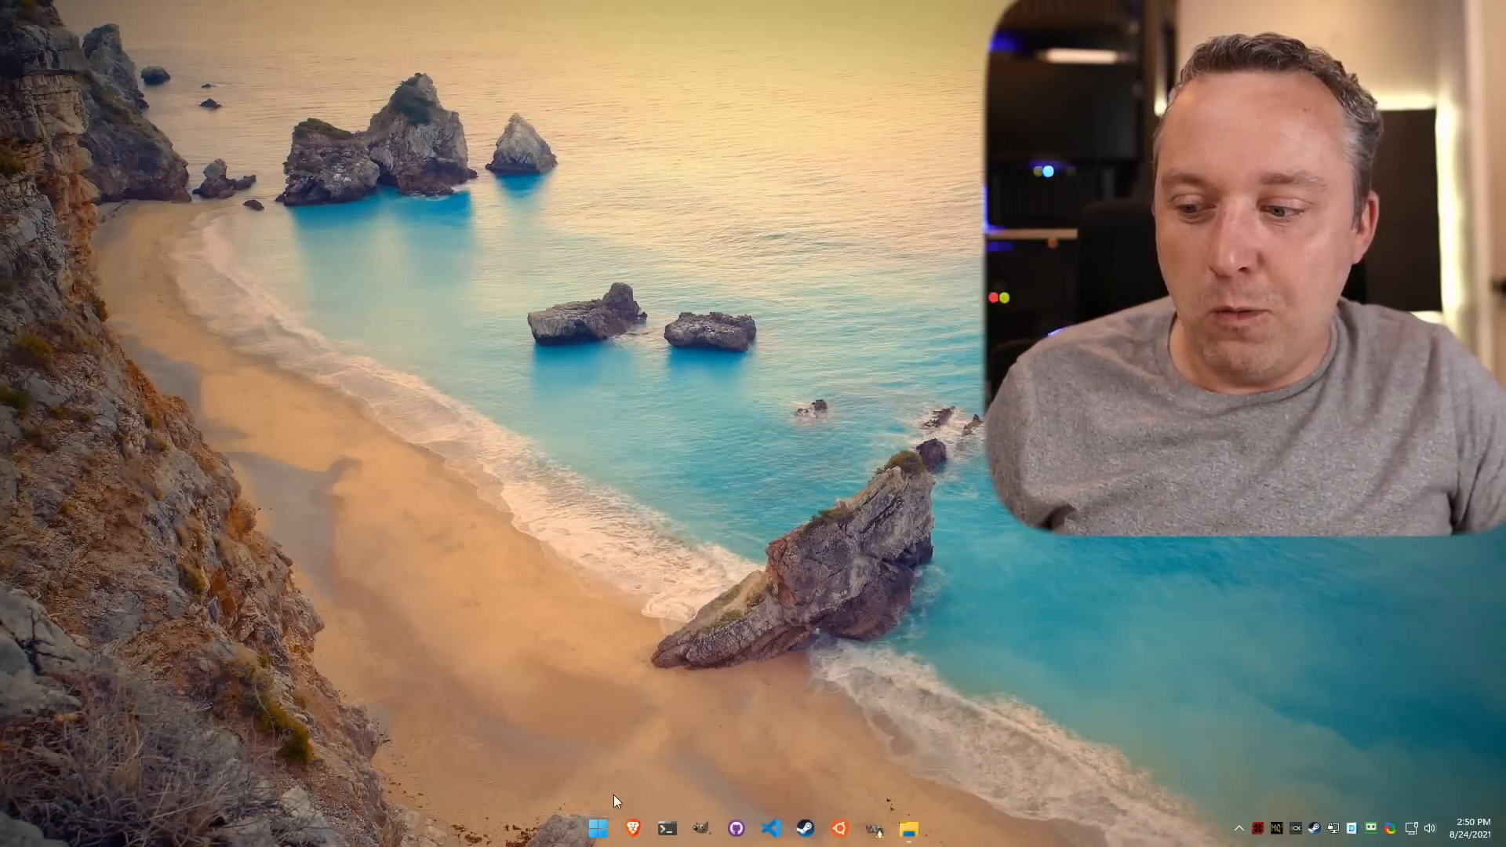
pyautogui.moveTo(665, 828)
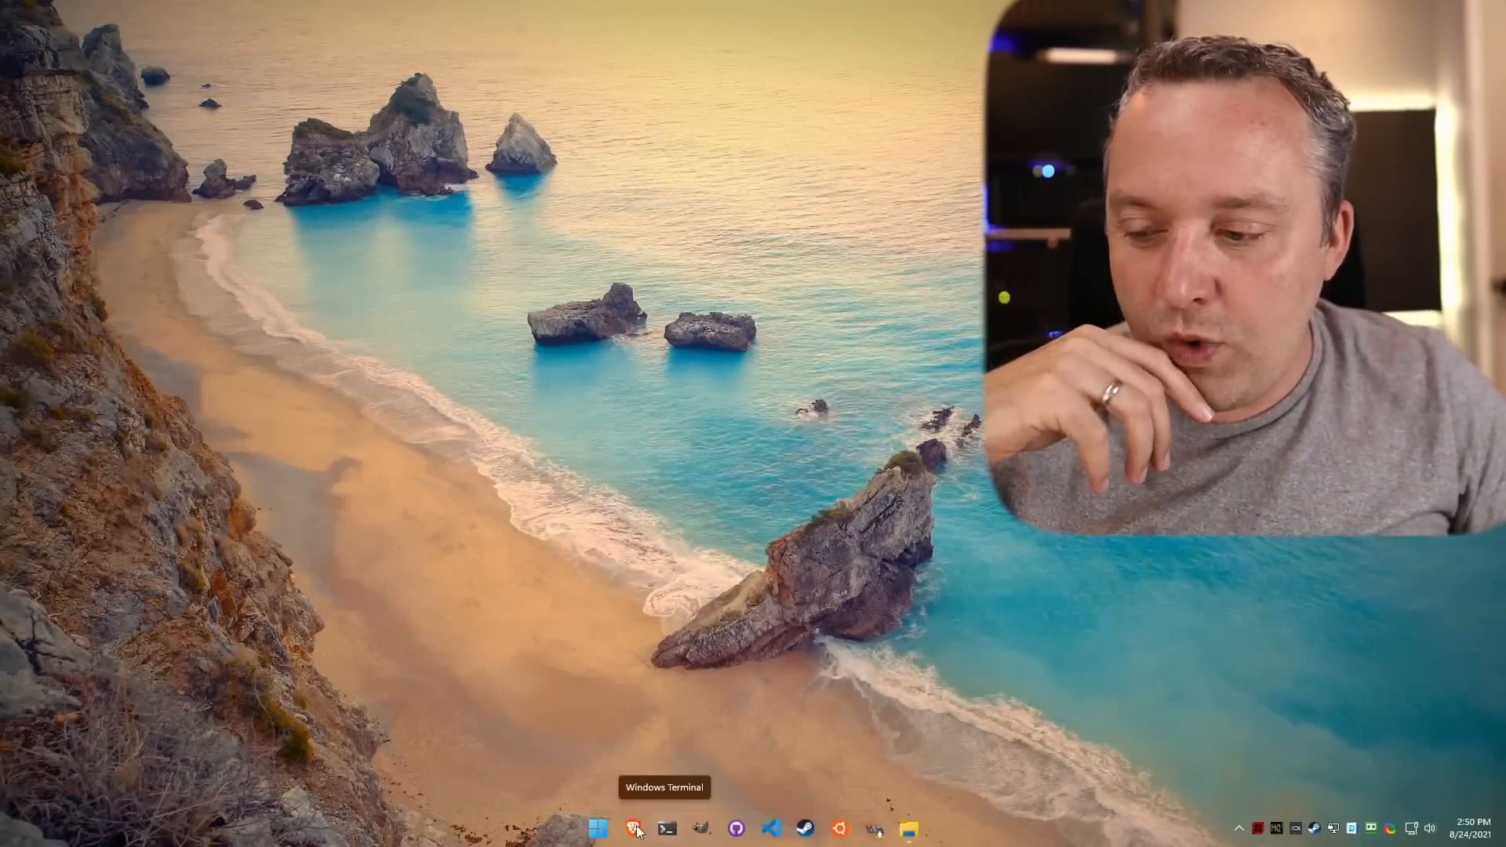
pyautogui.moveTo(633, 621)
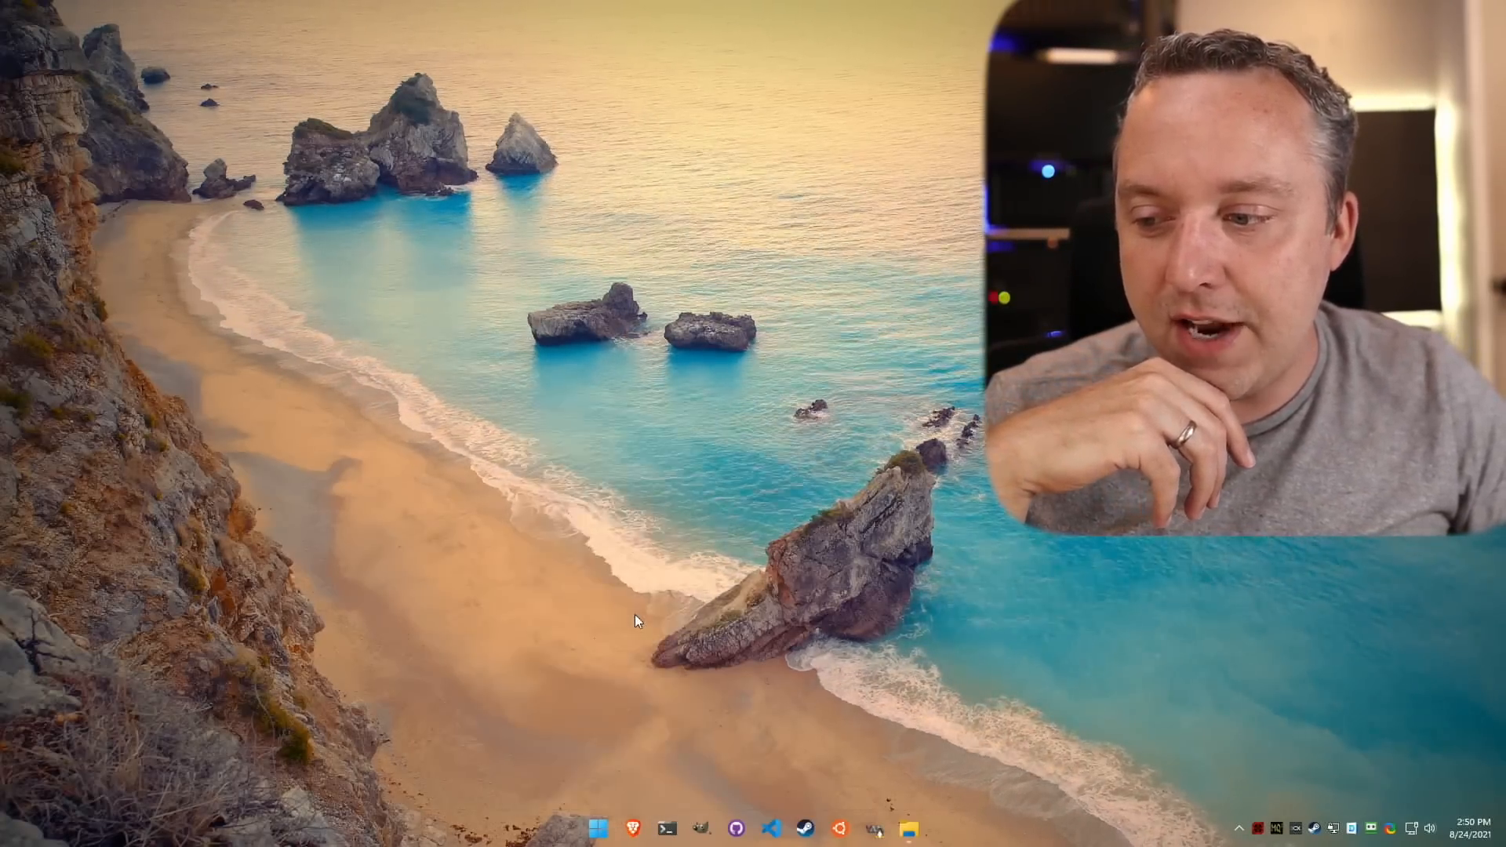
# Step: Launch Windows Terminal from its taskbar icon
pyautogui.click(667, 828)
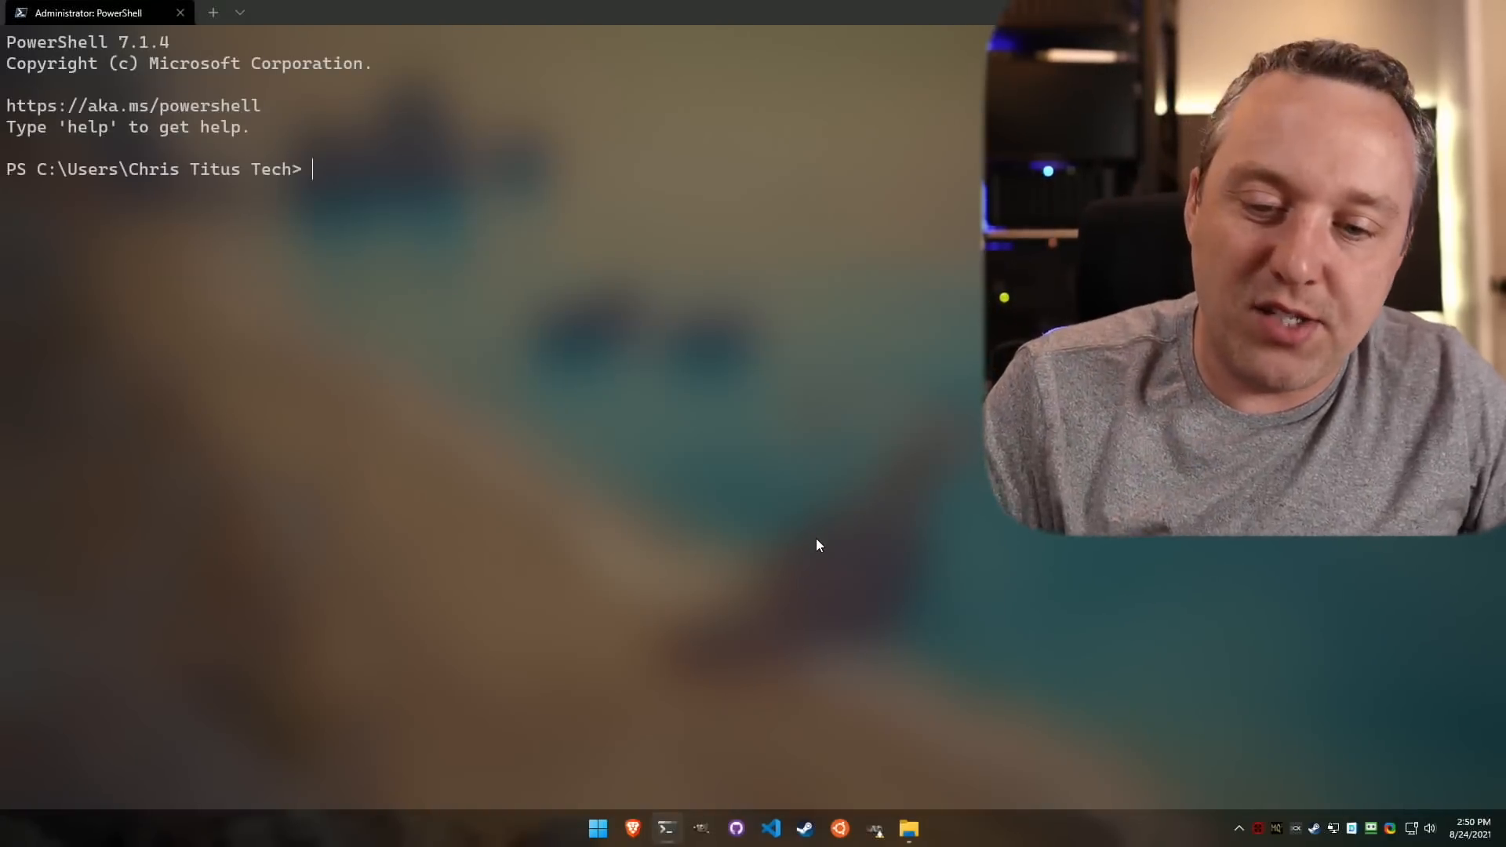
pyautogui.moveTo(675, 474)
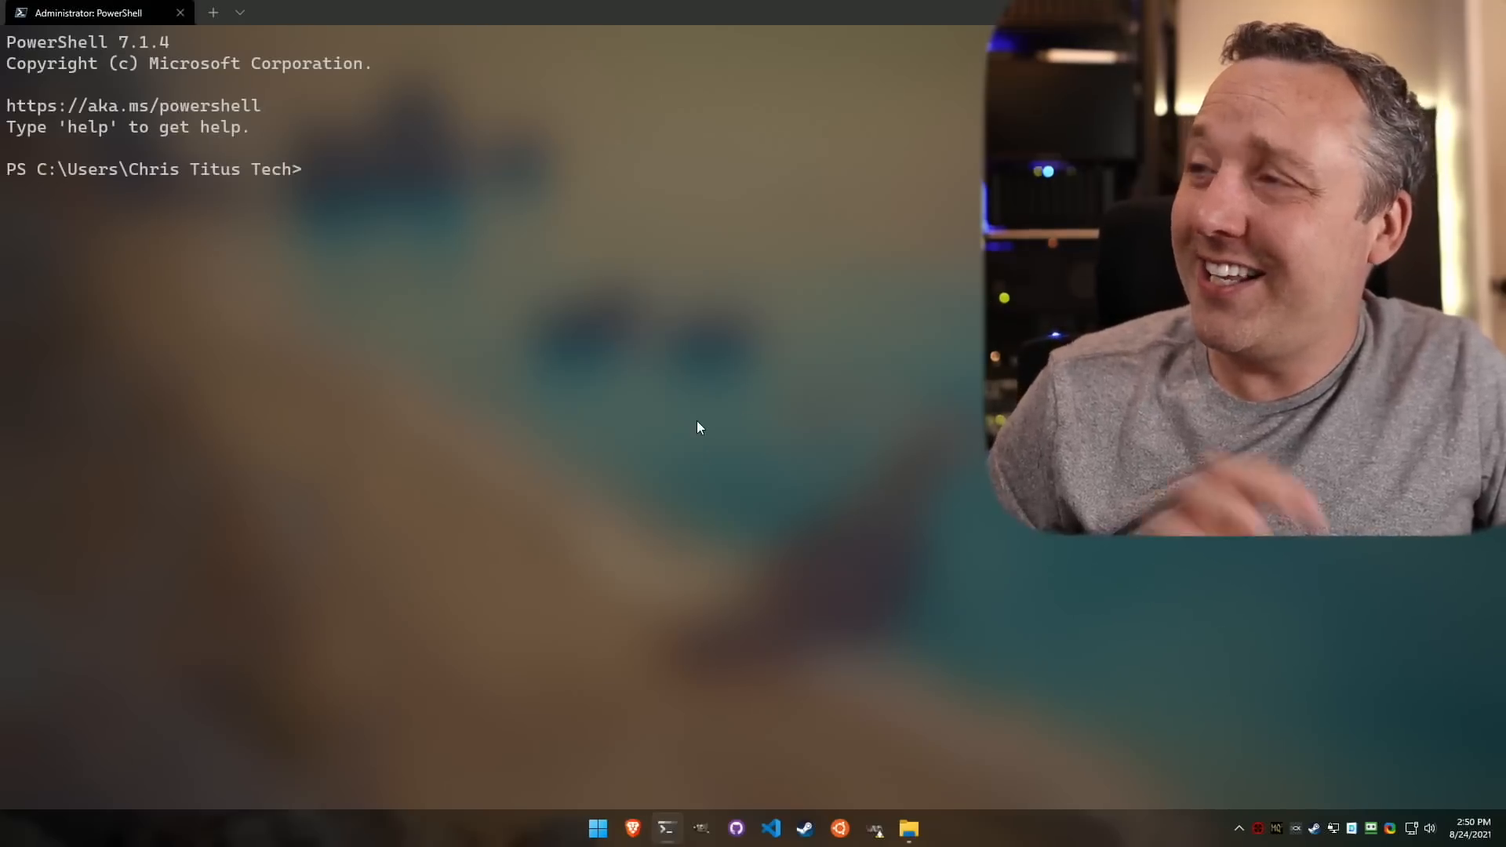
pyautogui.moveTo(524, 524)
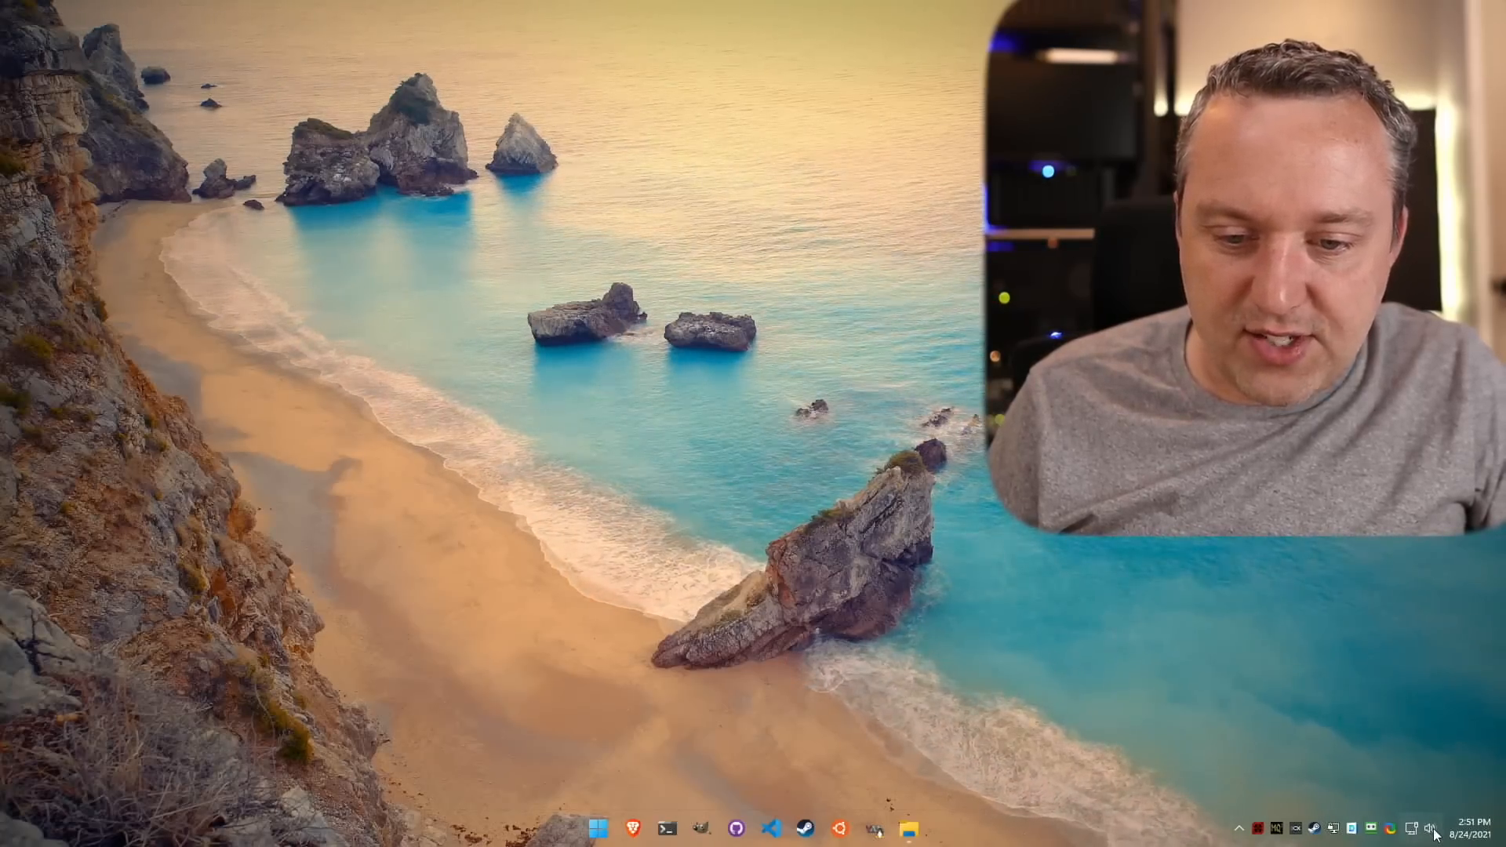
# Step: Open Sound settings from the speaker tray icon, then the classic Sound dialog
pyautogui.rightClick(1430, 829)
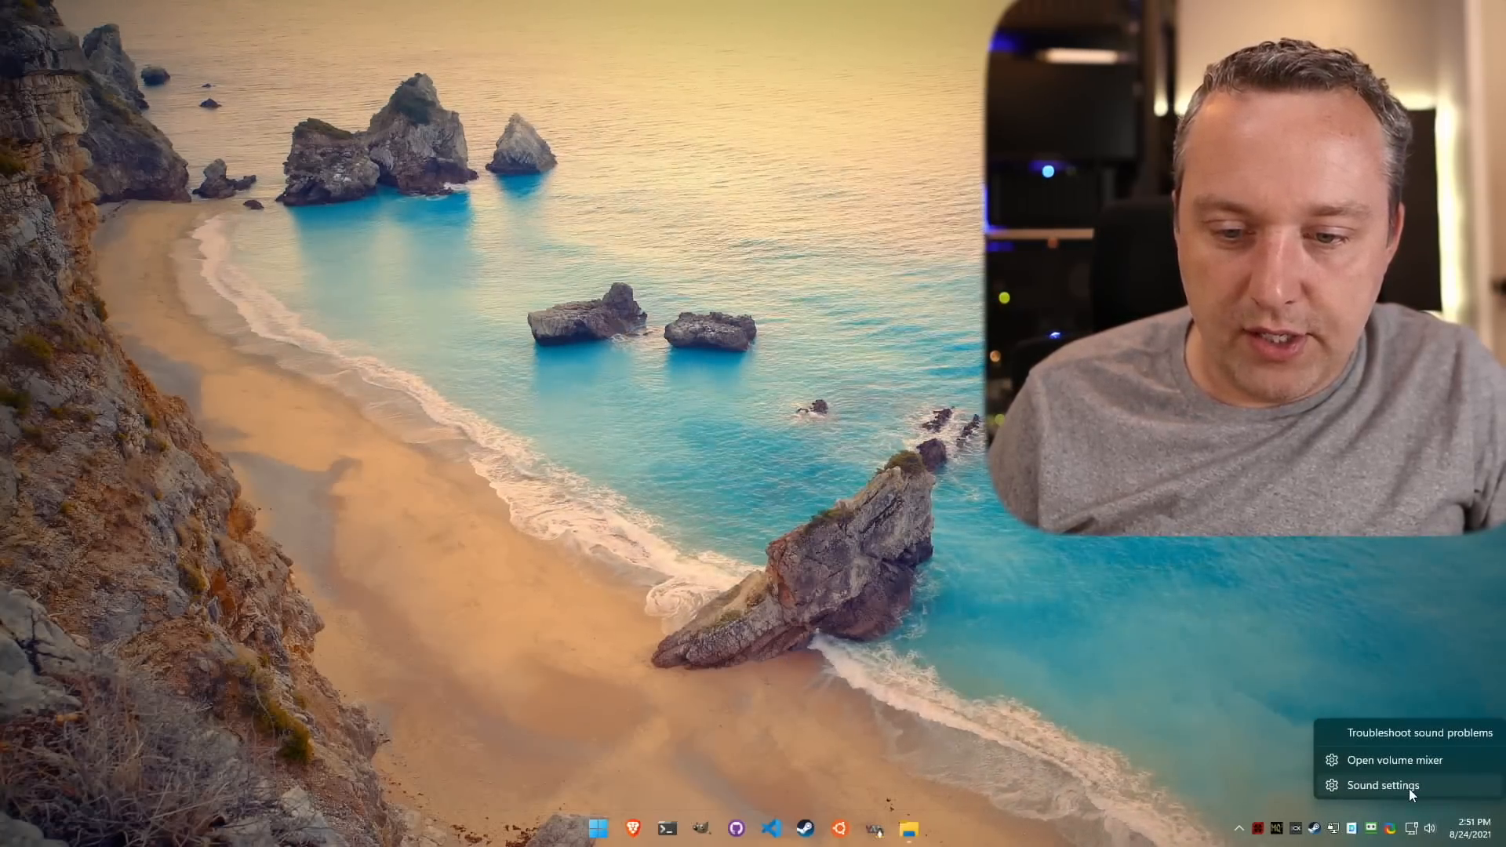
pyautogui.click(1392, 760)
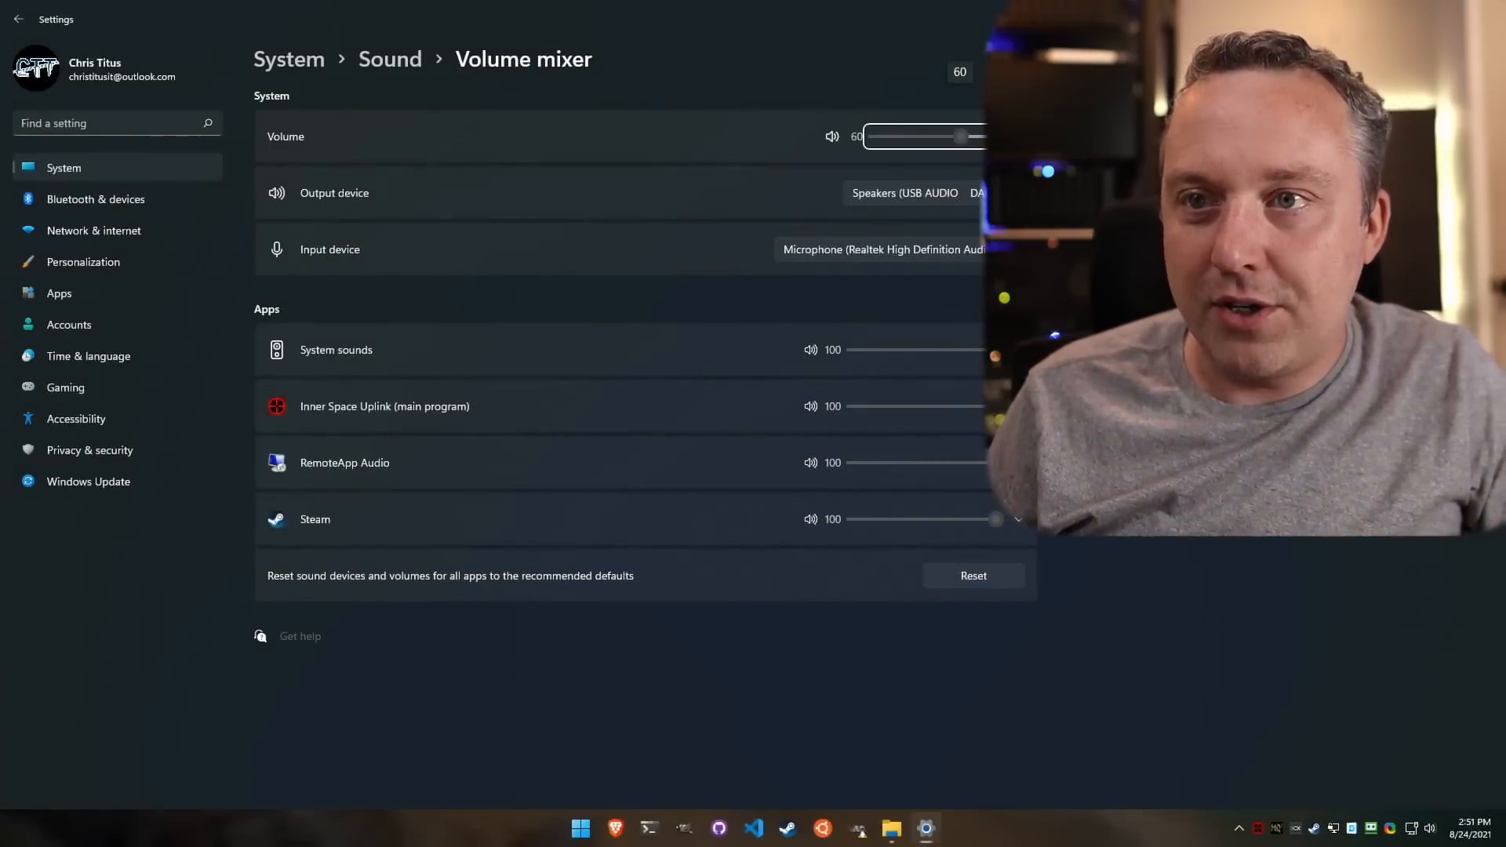
pyautogui.click(389, 59)
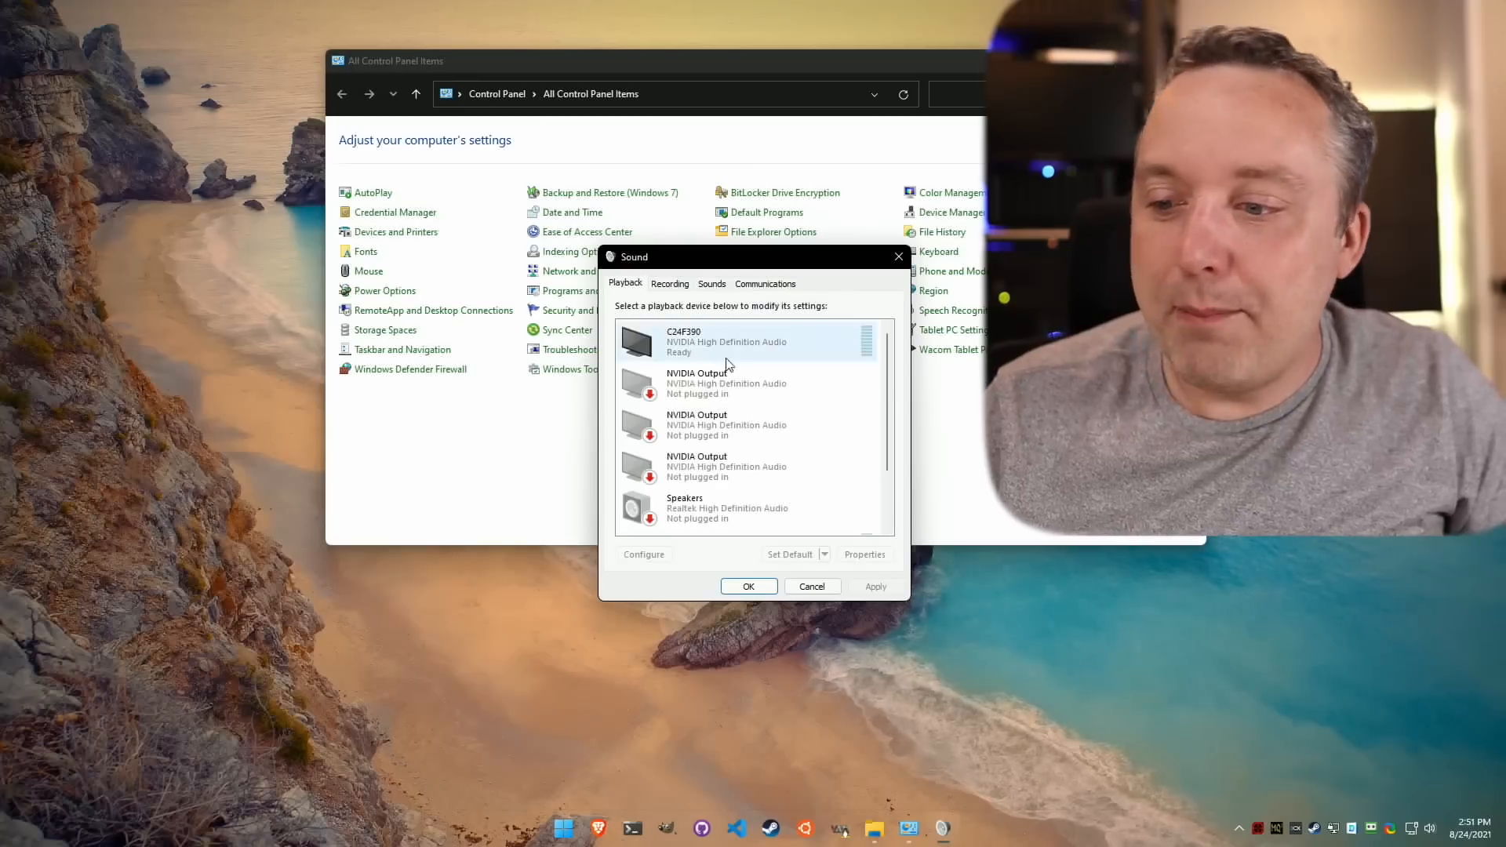
# Step: Review the recording devices in the Sound dialog and cancel without changes
pyautogui.click(669, 283)
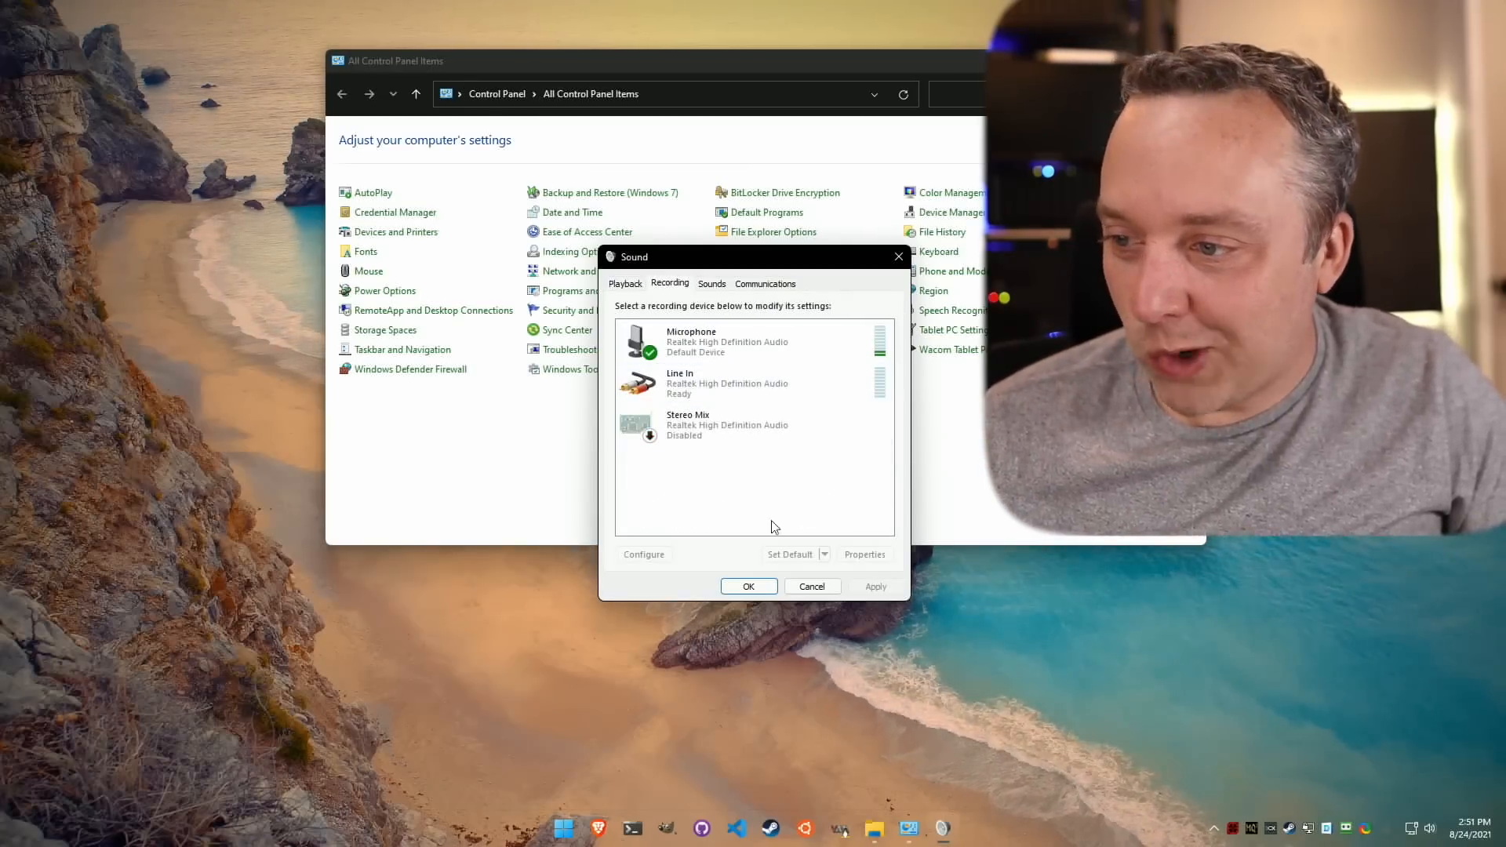
pyautogui.click(748, 424)
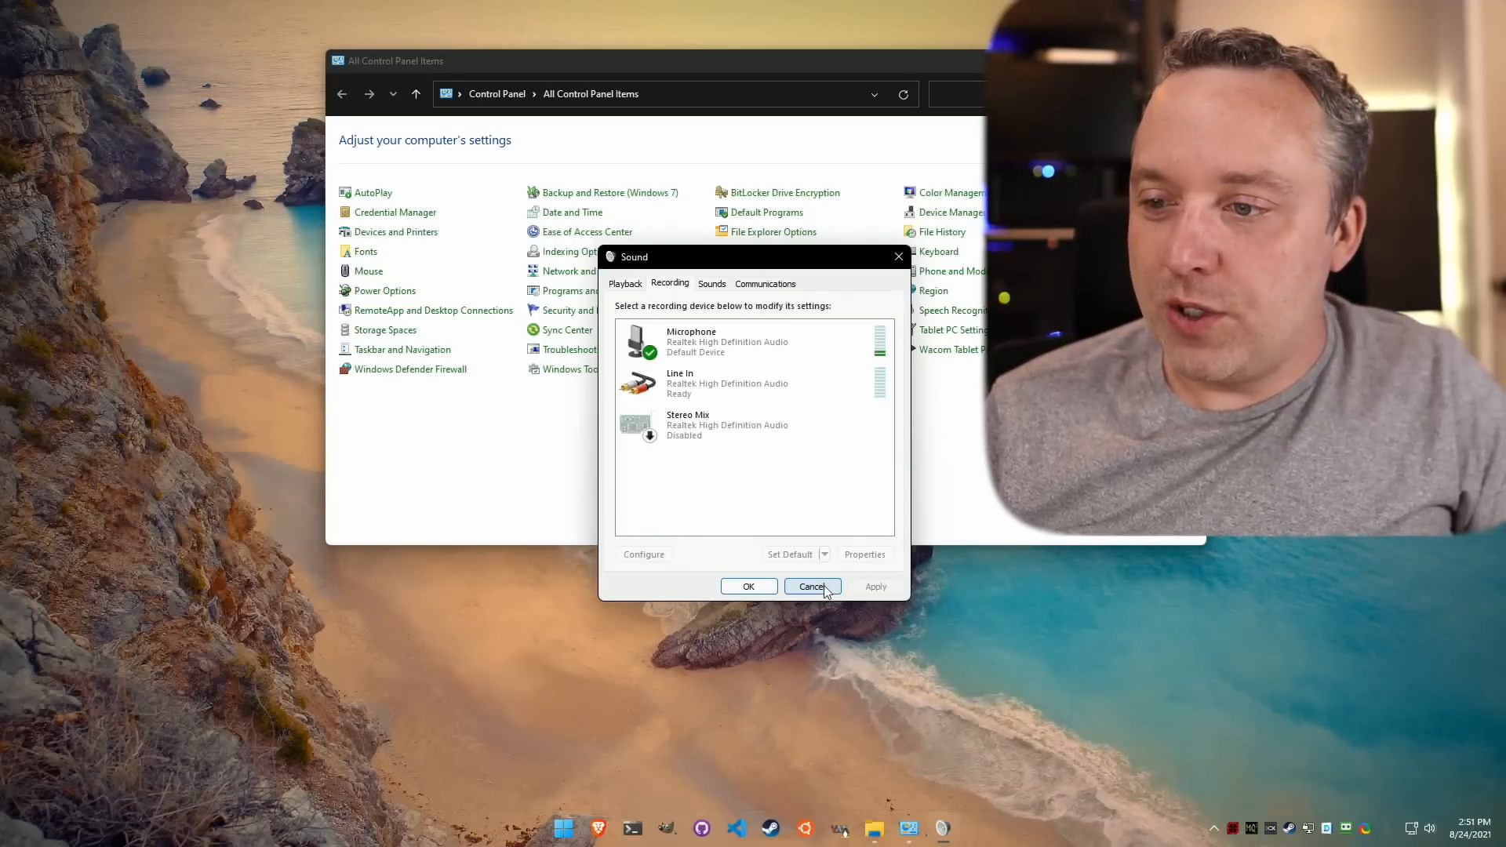
pyautogui.click(812, 586)
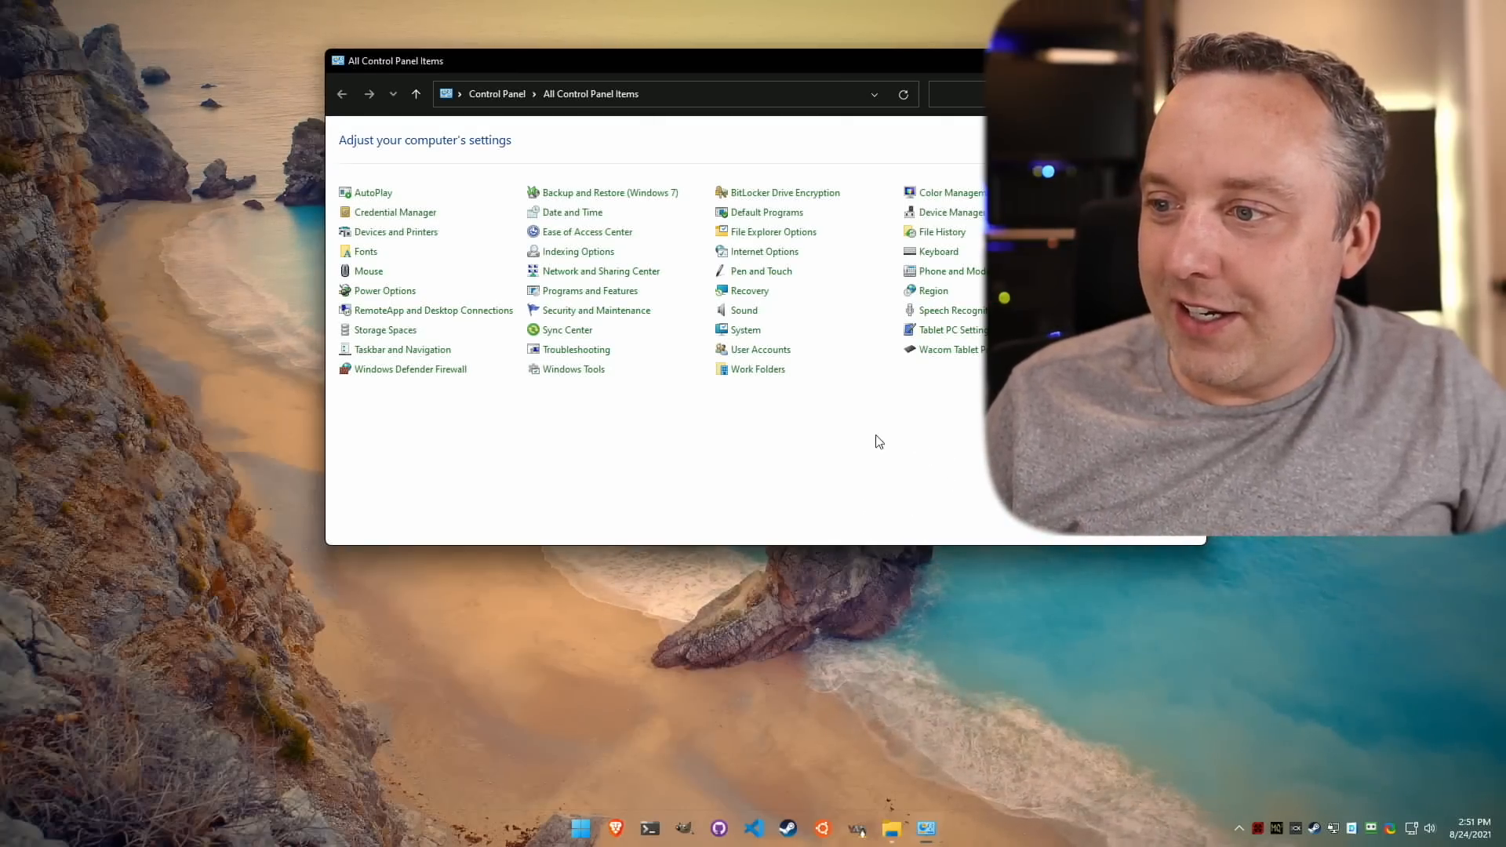
pyautogui.moveTo(925, 481)
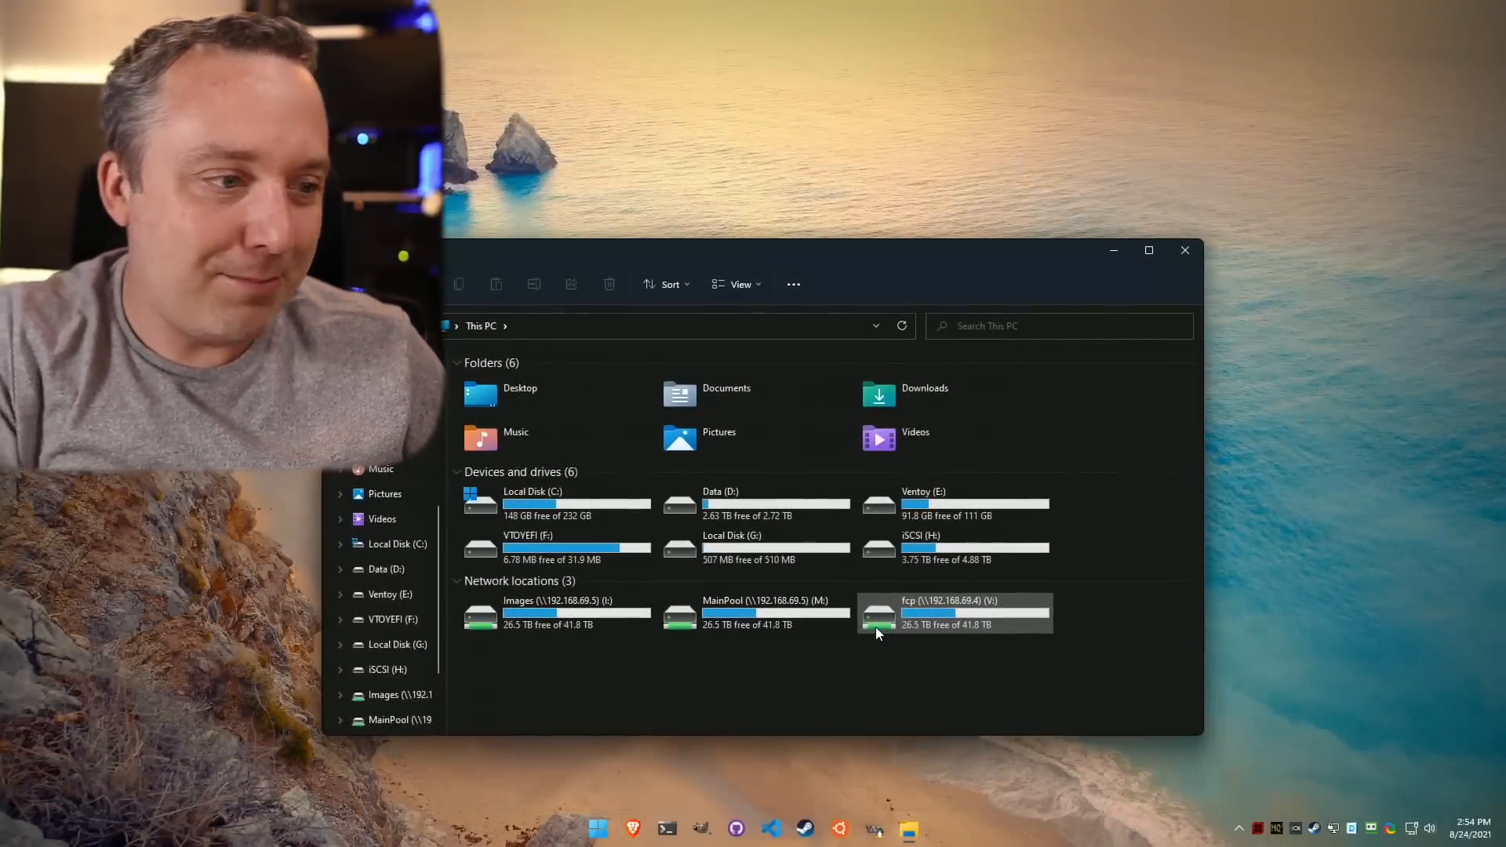
pyautogui.moveTo(998, 487)
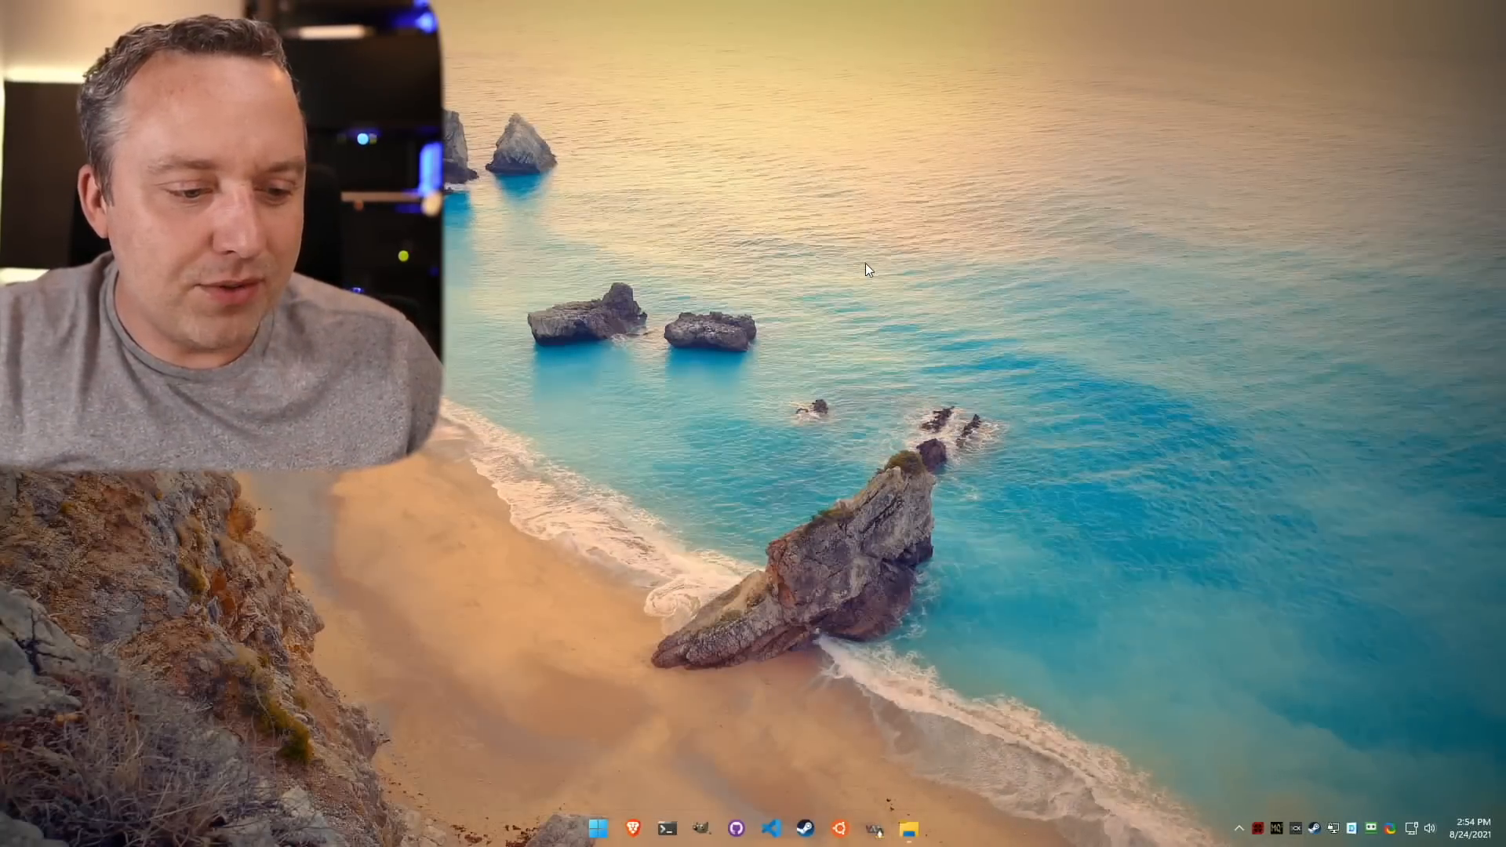
# Step: Restore the This PC window from the taskbar and minimize it again
pyautogui.click(906, 828)
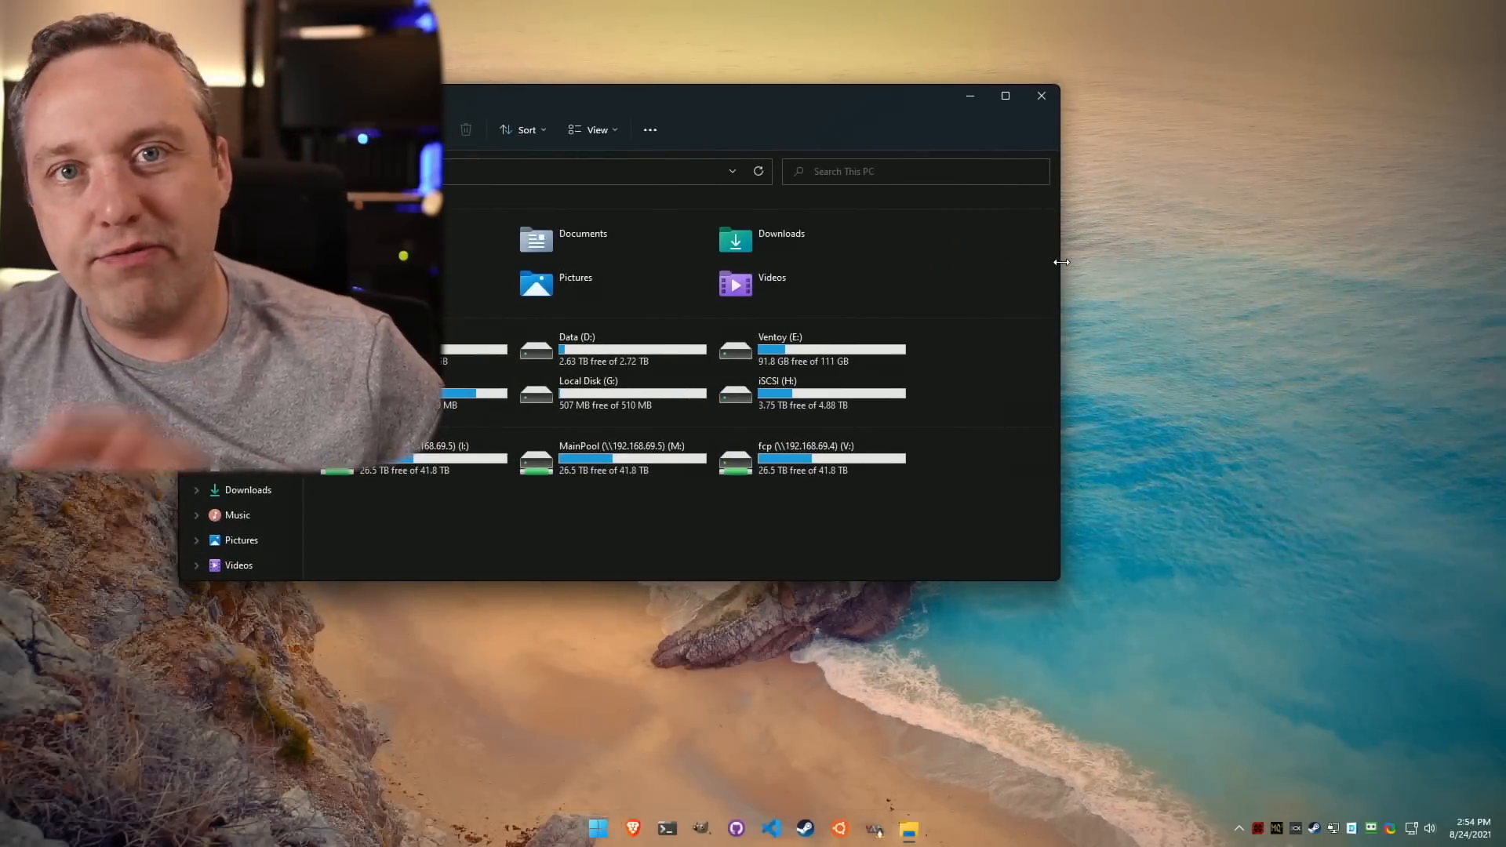
pyautogui.click(1040, 95)
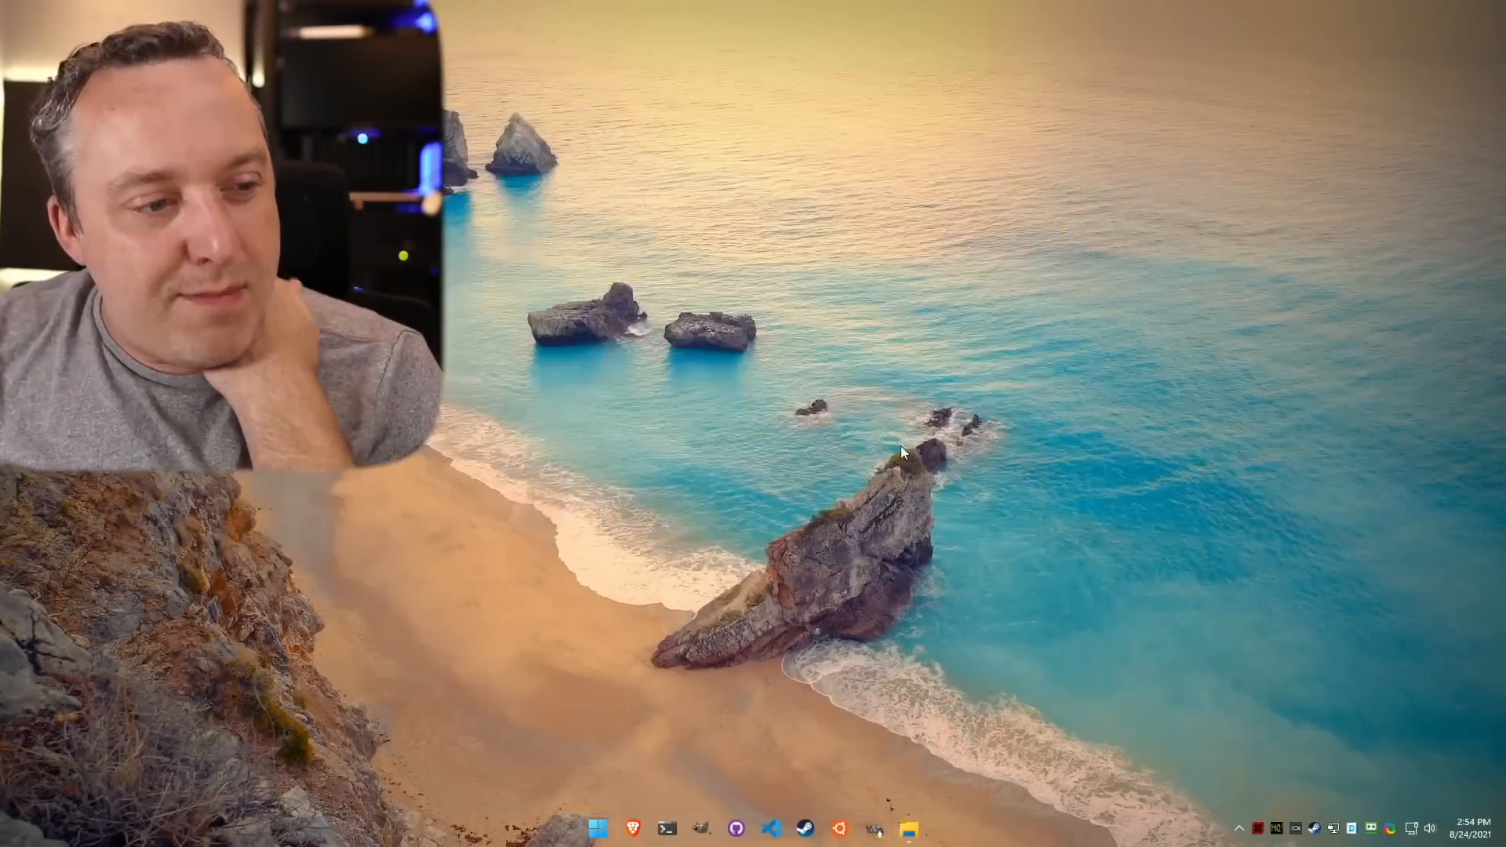